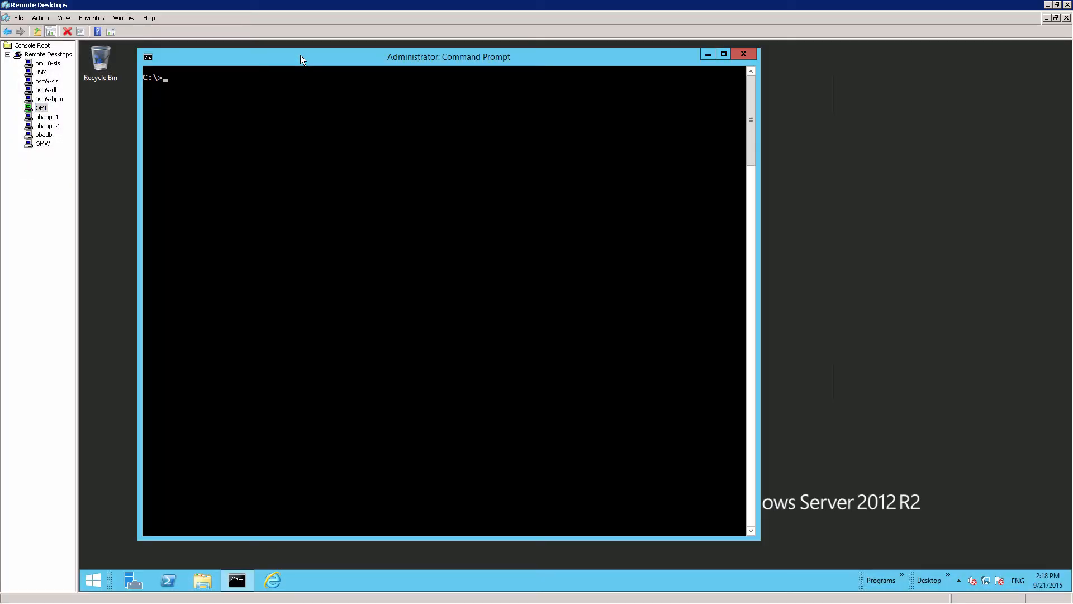
- From the OMi opr\bin folder, run BBCTrustServer against oml9.advantageinc.hpswdemo.com
{"action": "type", "text": "cd /d %TOPAZ_HOME%/opr/bin"}
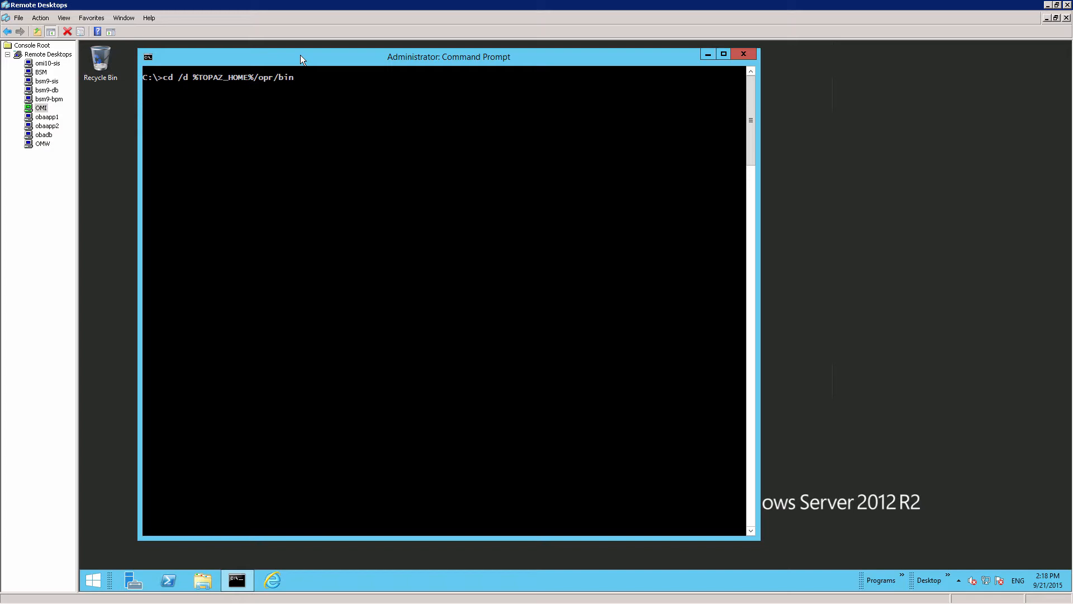
{"action": "key", "text": "Return"}
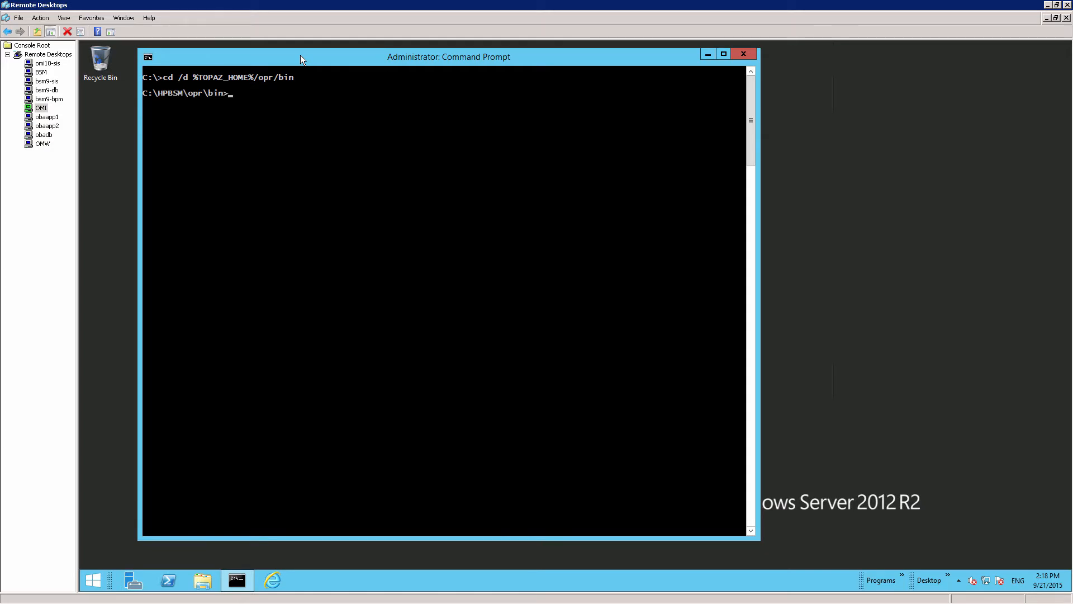
{"action": "type", "text": "BBCTrustServer omi9.advantageinc.hpswdemo.com"}
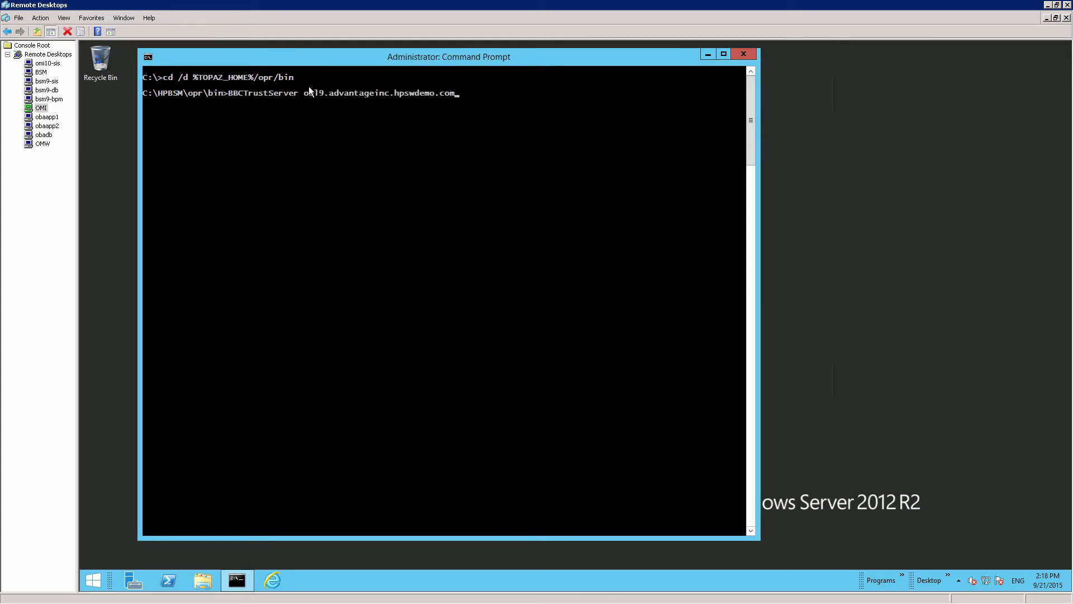
{"action": "key", "text": "Return"}
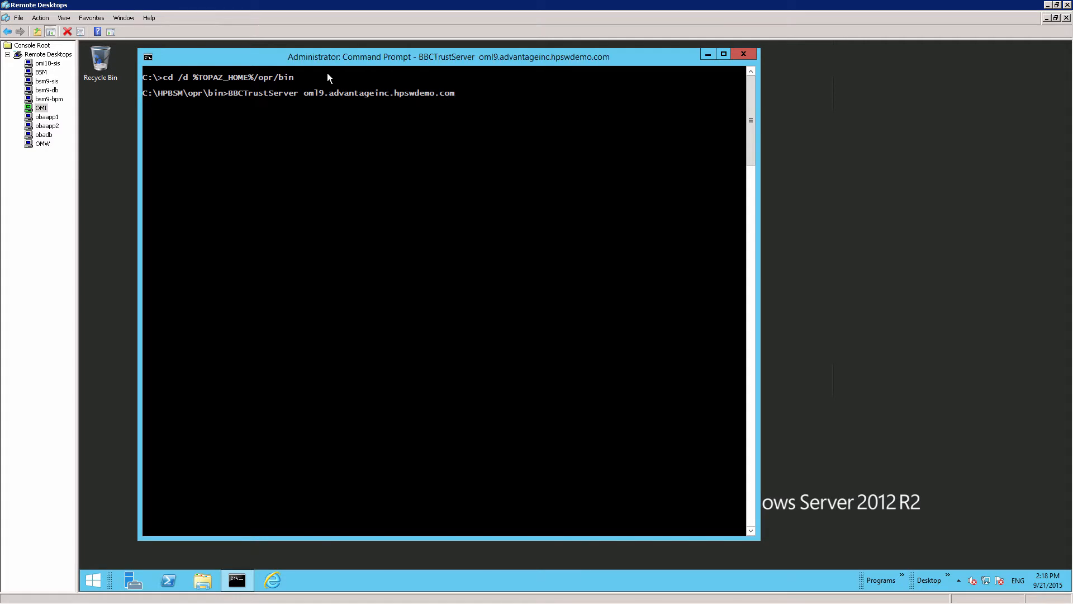
{"action": "key", "text": "Return"}
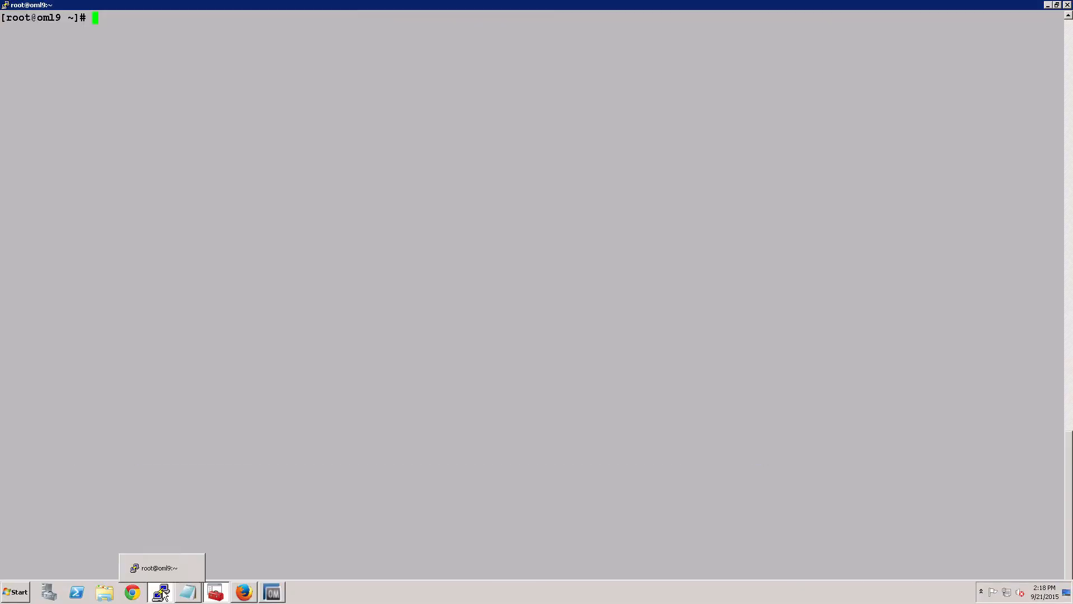
- Run BBCTrustServer.sh for omi10.advantageinc.hpswdemo.com and add its CA certificate to the trusted store
{"action": "type", "text": "/opt/OV/bin/BBCTrustServer.sh omi10.advantageinc.hpswdemo.com"}
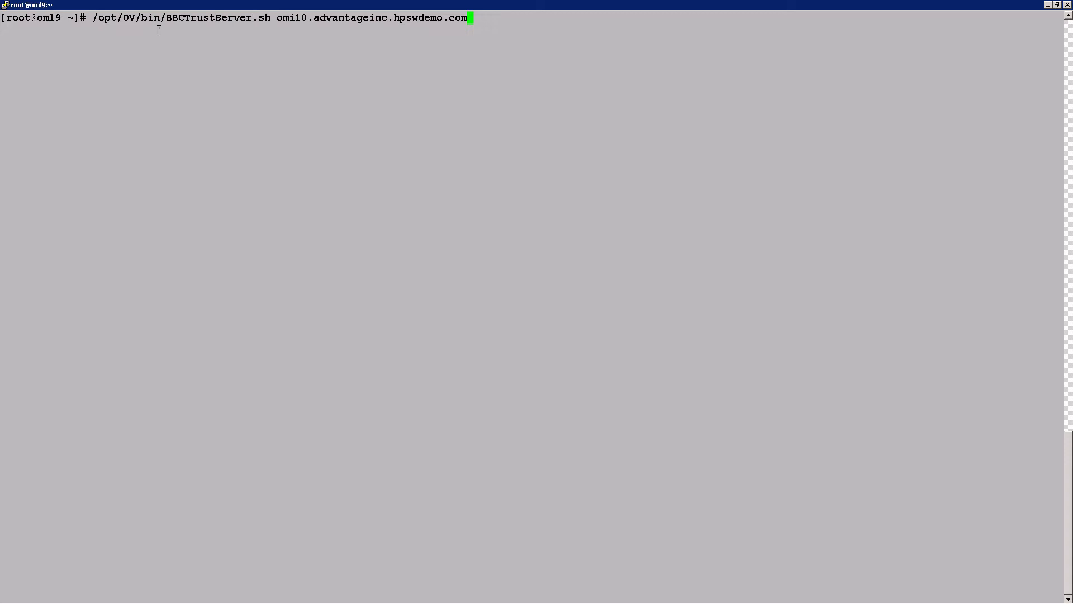
{"action": "key", "text": "Return"}
{"action": "type", "text": "y"}
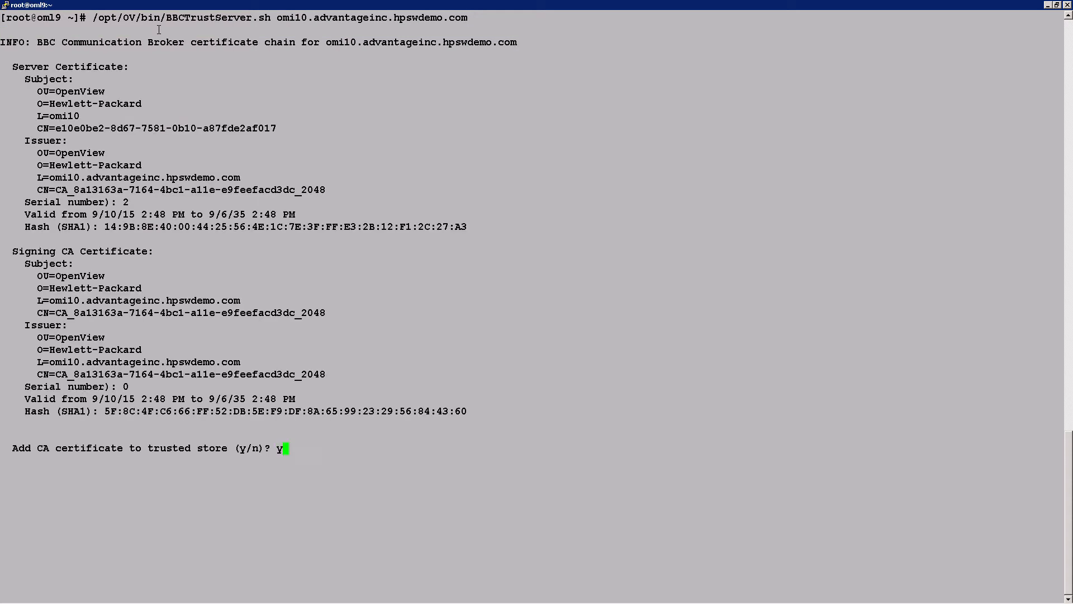
{"action": "key", "text": "Return"}
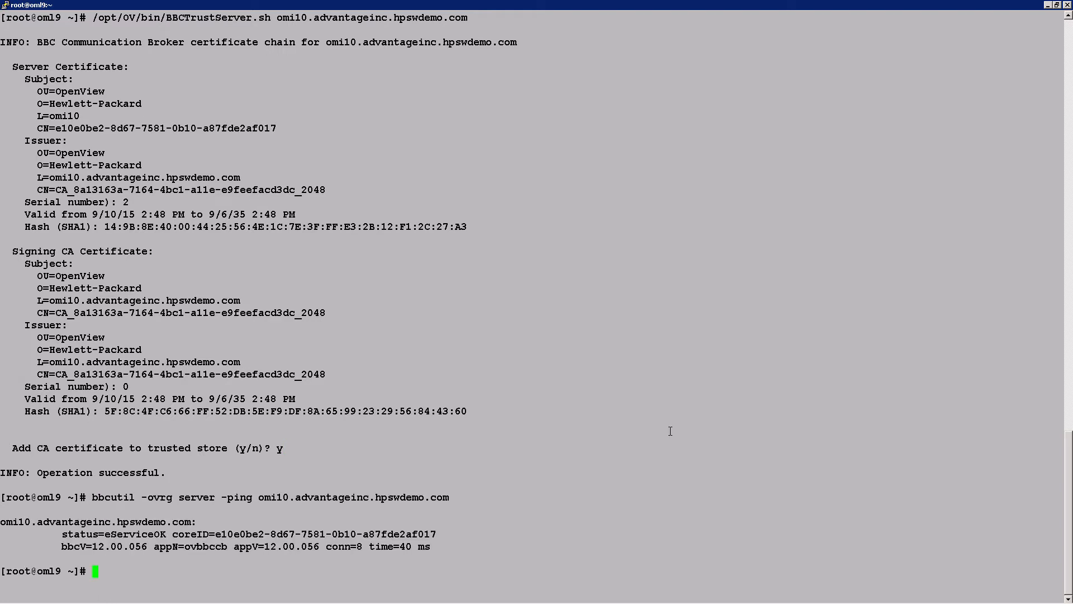
{"action": "mouse_move", "coordinate": [646, 432]}
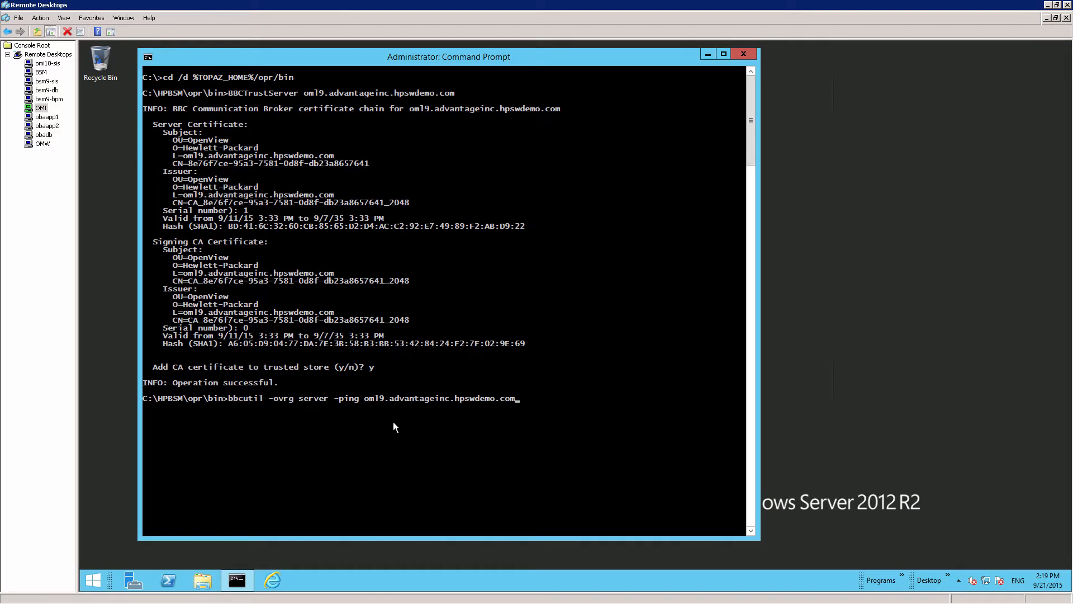
- Ping oml9.advantageinc.hpswdemo.com with bbcutil after trusting its CA certificate
{"action": "key", "text": "Return"}
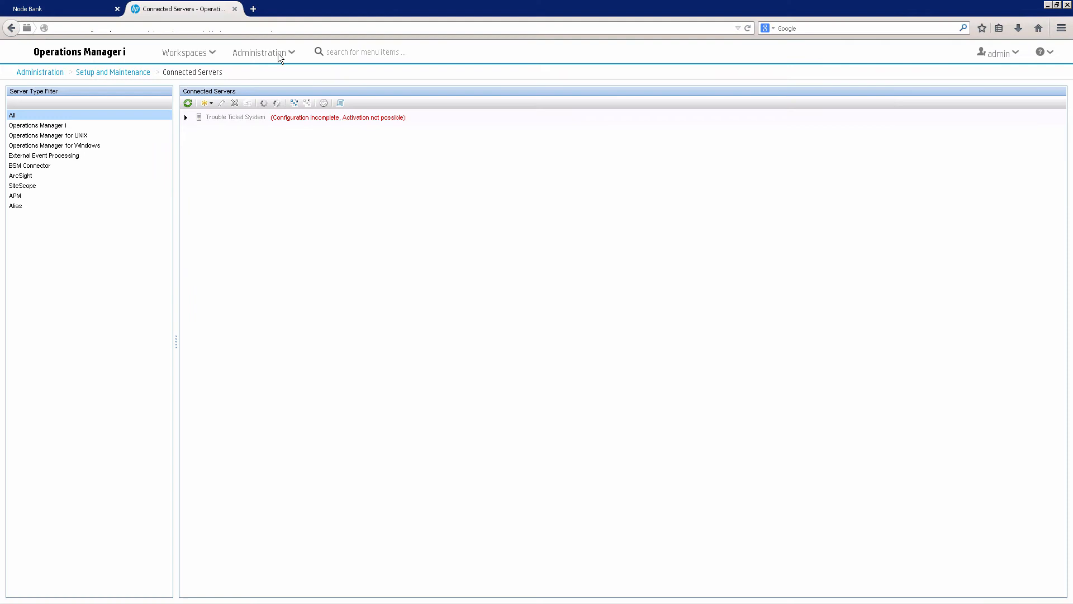
- Start a new Operations Manager for UNIX server connection
{"action": "left_click", "coordinate": [259, 52]}
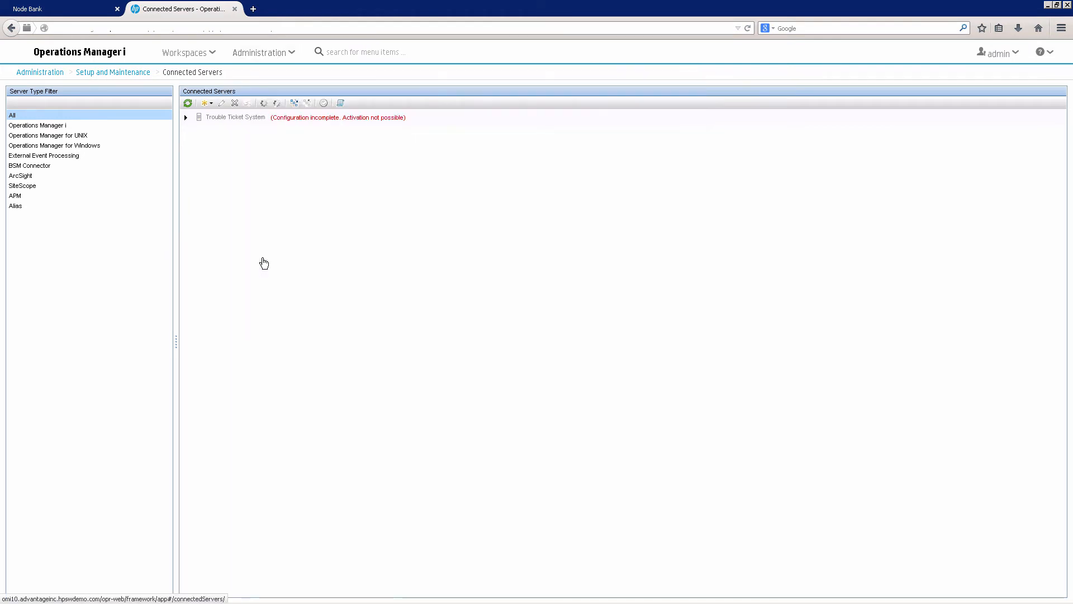
{"action": "left_click", "coordinate": [204, 103]}
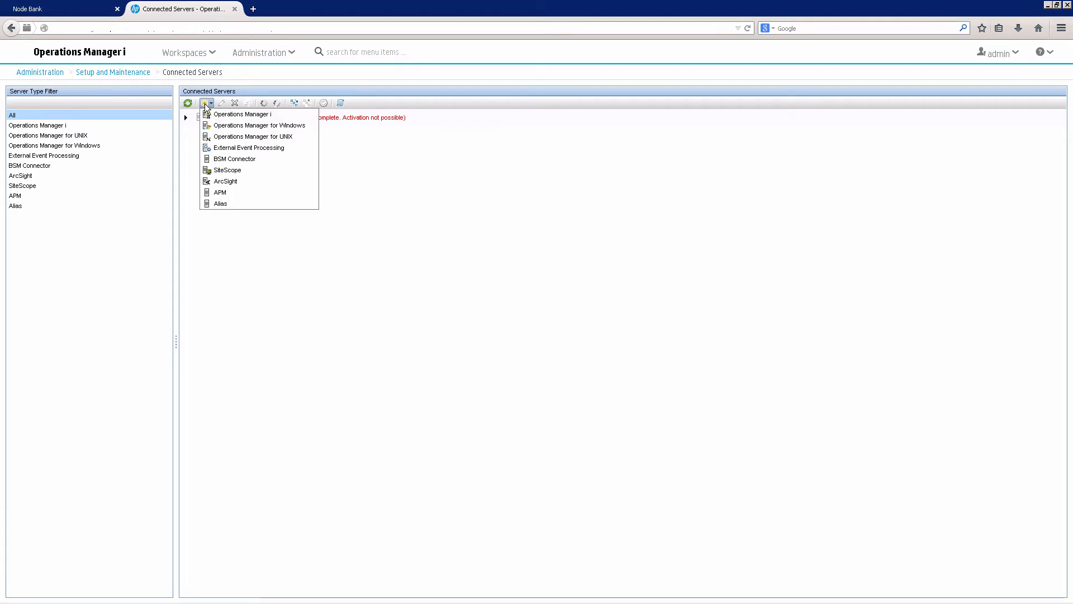
{"action": "mouse_move", "coordinate": [253, 136]}
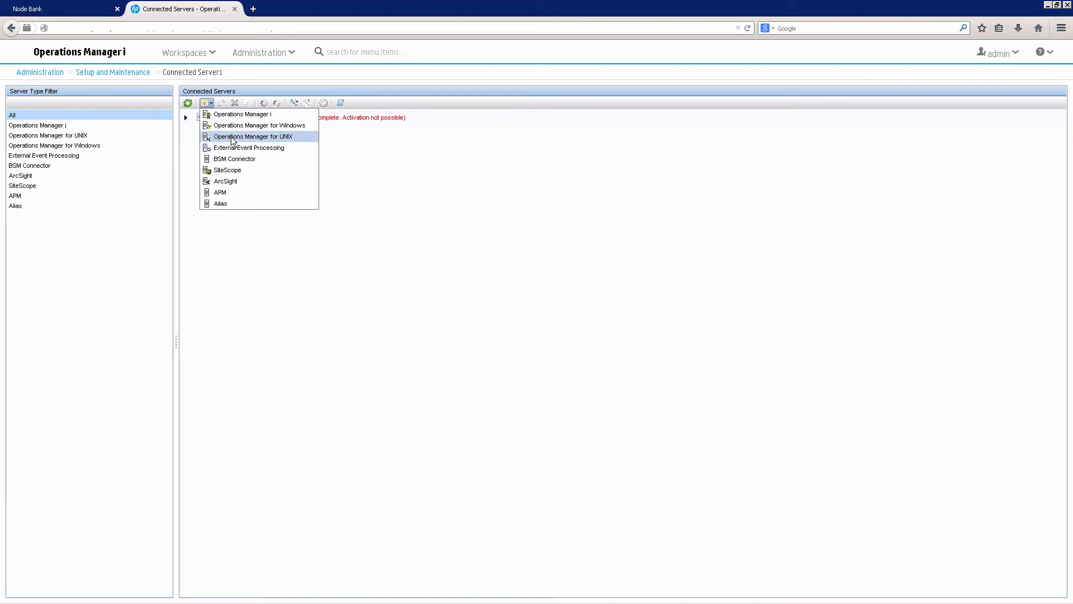
{"action": "left_click", "coordinate": [253, 136]}
{"action": "type", "text": "OML_om9"}
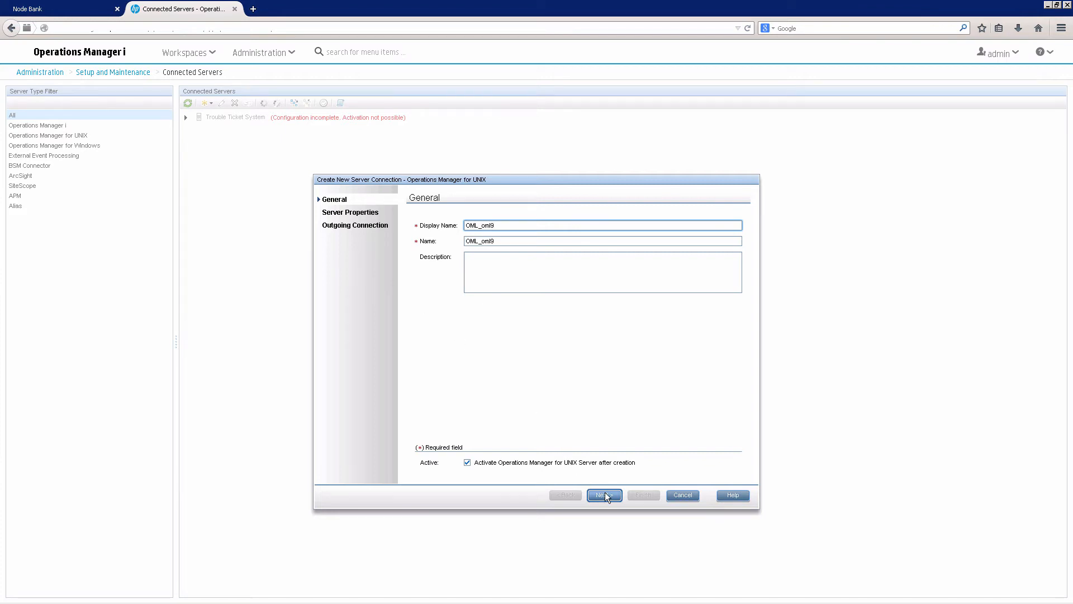
{"action": "left_click", "coordinate": [604, 494]}
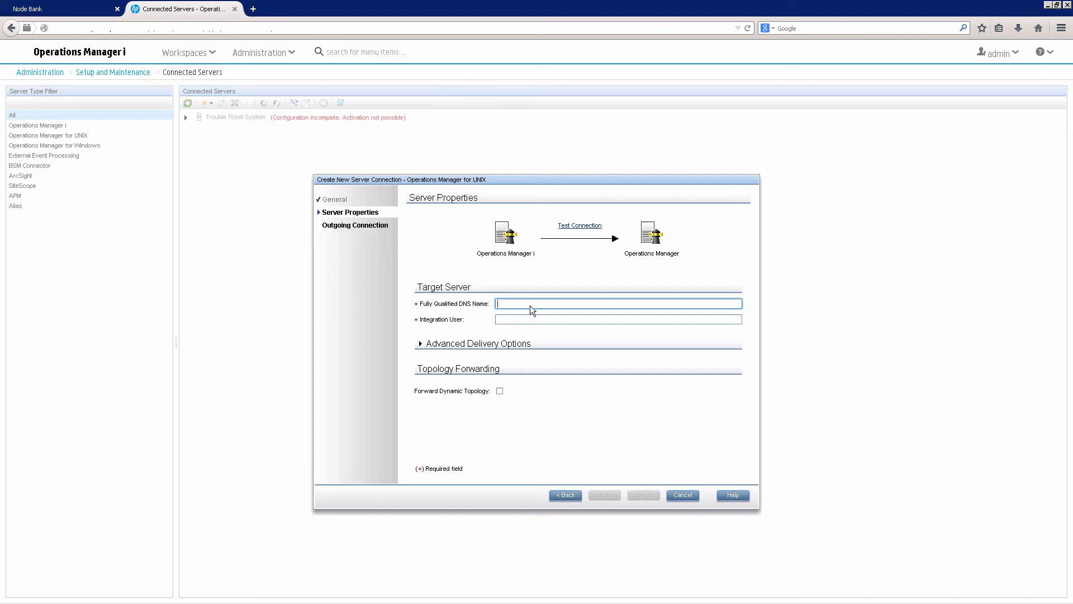
- Set host oml9.advantageinc.hpswdemo.com and user opc_adm, and test the connection successfully
{"action": "type", "text": "oml9.advantageinc.hpswdemo.com"}
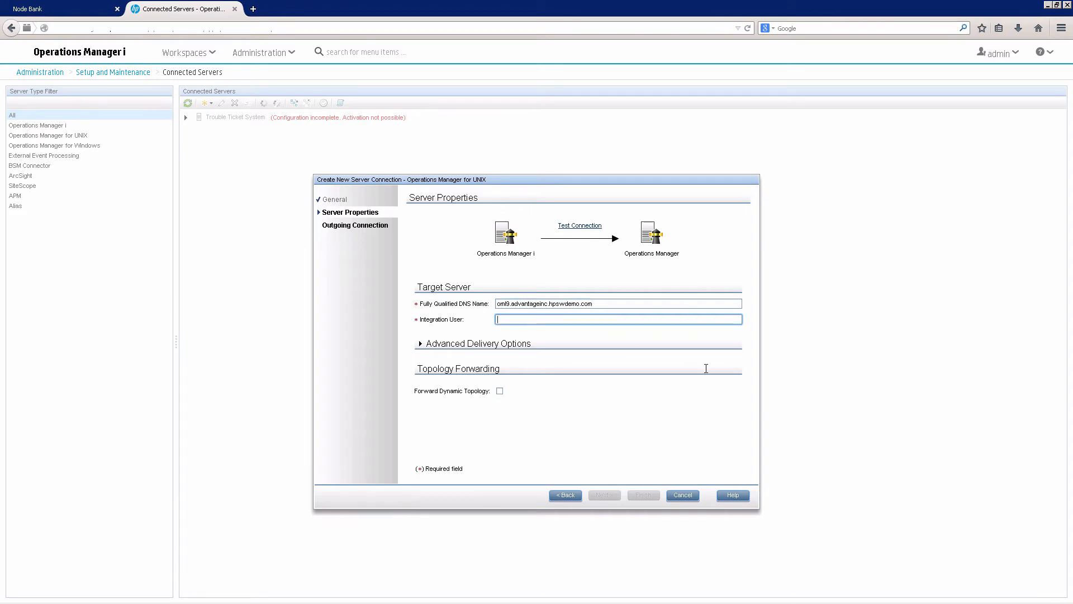
{"action": "type", "text": "opc_a"}
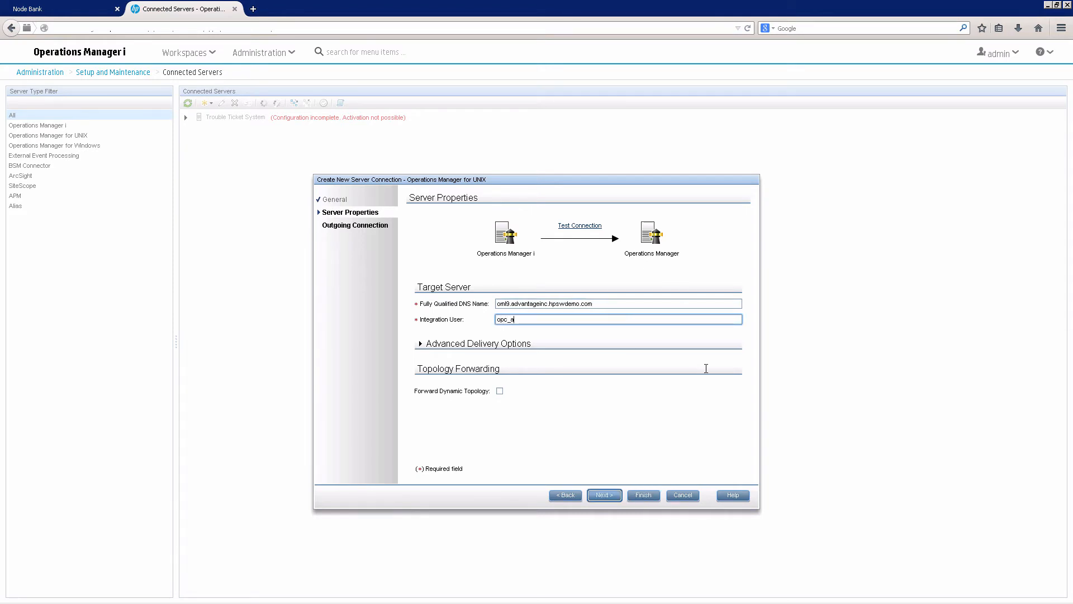
{"action": "type", "text": "dm"}
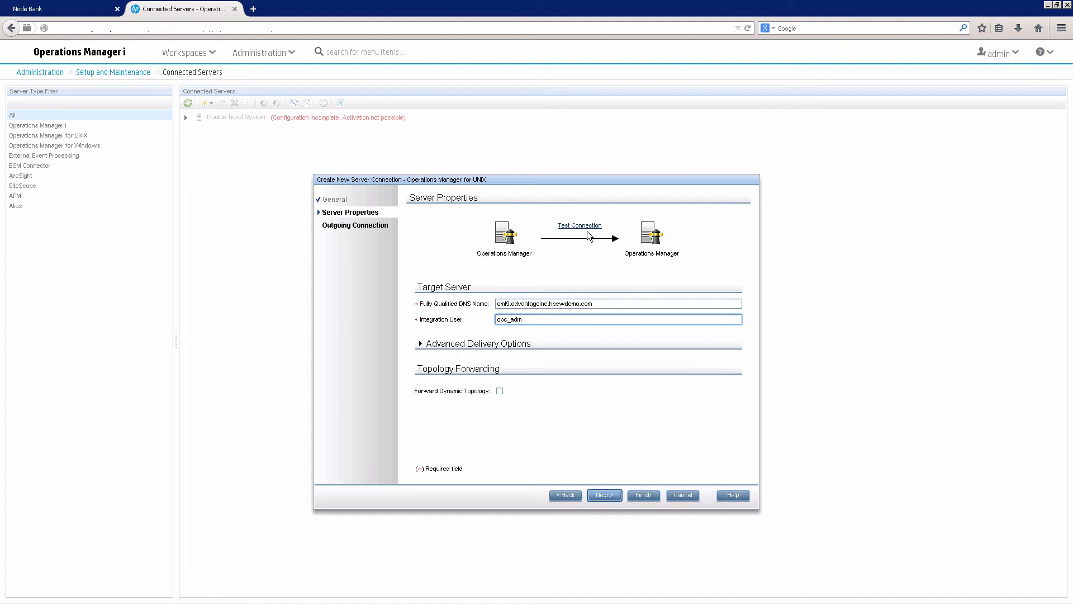
{"action": "left_click", "coordinate": [578, 225]}
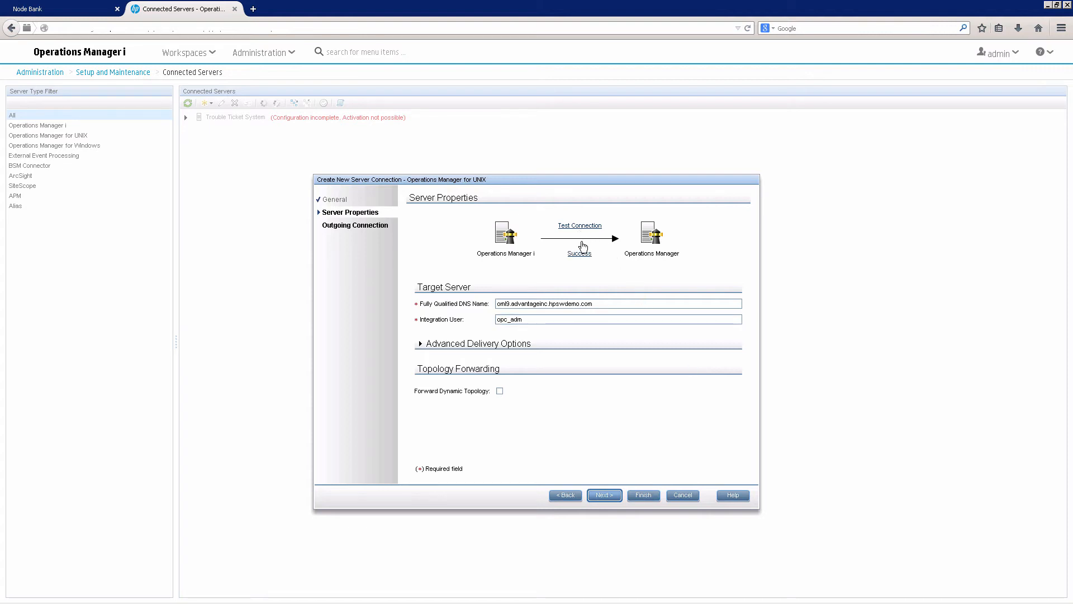
{"action": "left_click", "coordinate": [603, 495]}
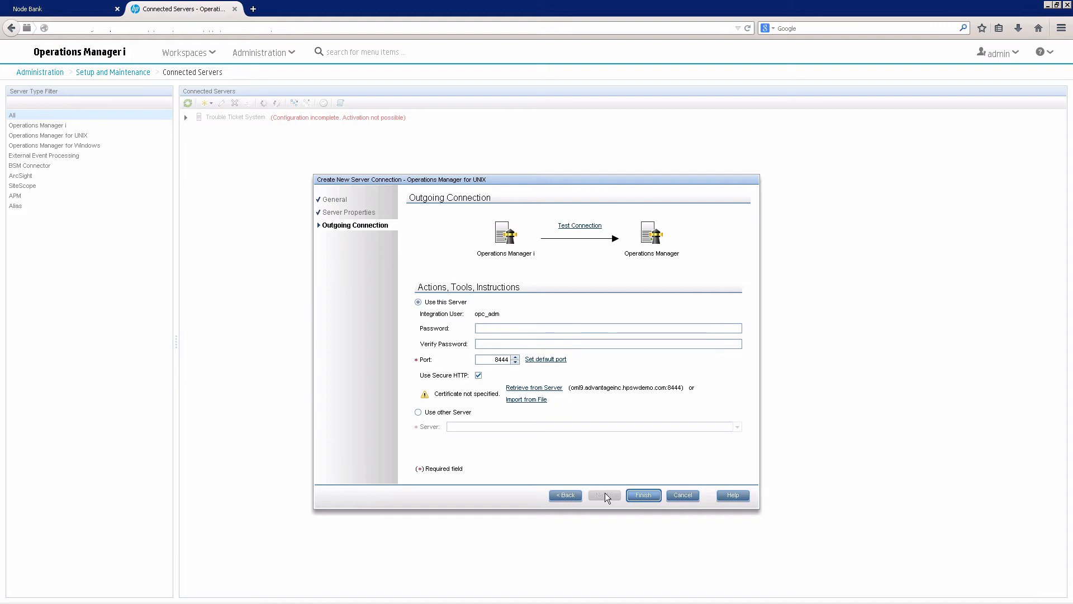
- Enter the opc_adm integration password, review the OMi certificate, and test the outgoing connection
{"action": "left_click", "coordinate": [606, 328]}
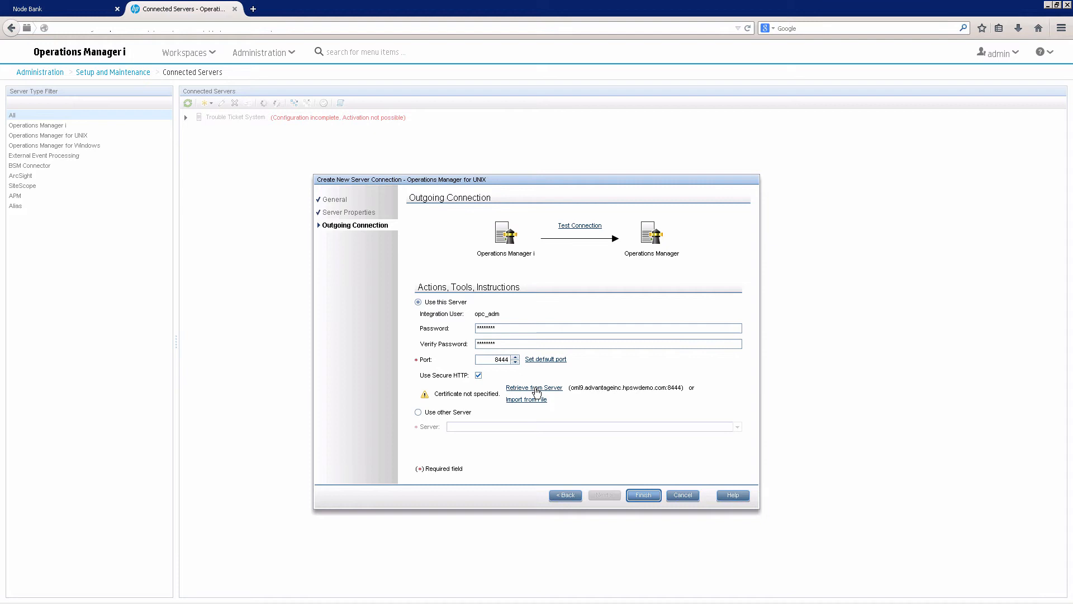
{"action": "left_click", "coordinate": [534, 388]}
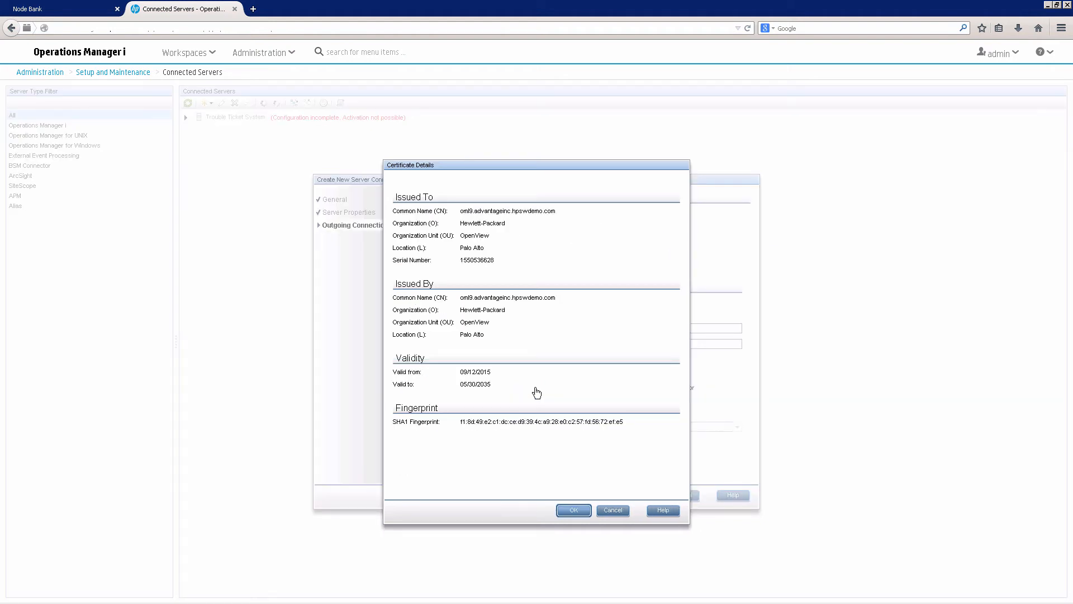
{"action": "left_click", "coordinate": [573, 510]}
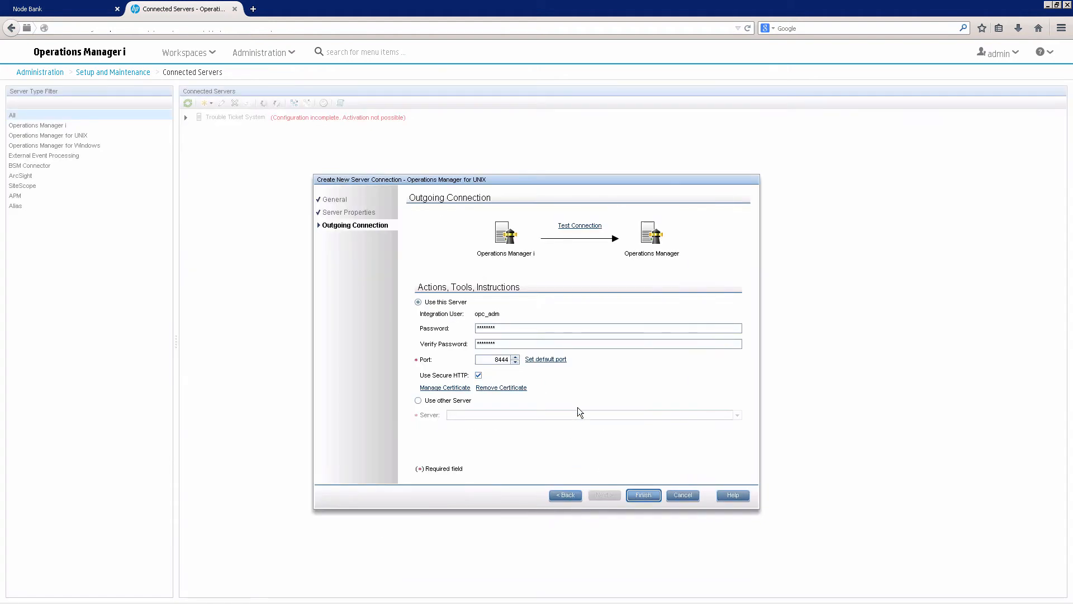
{"action": "left_click", "coordinate": [579, 225]}
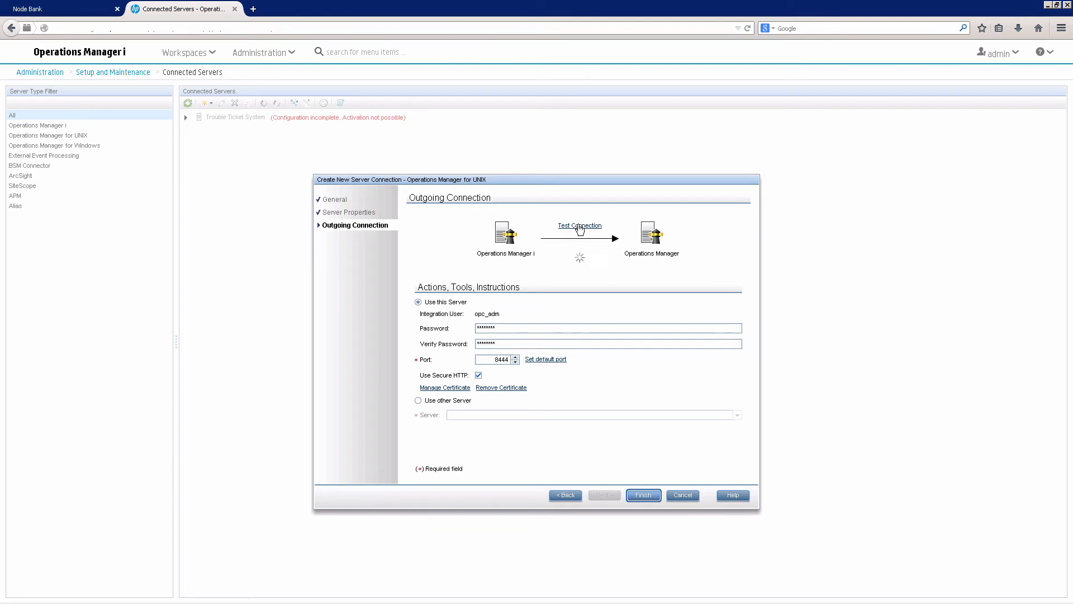
{"action": "left_click", "coordinate": [579, 225]}
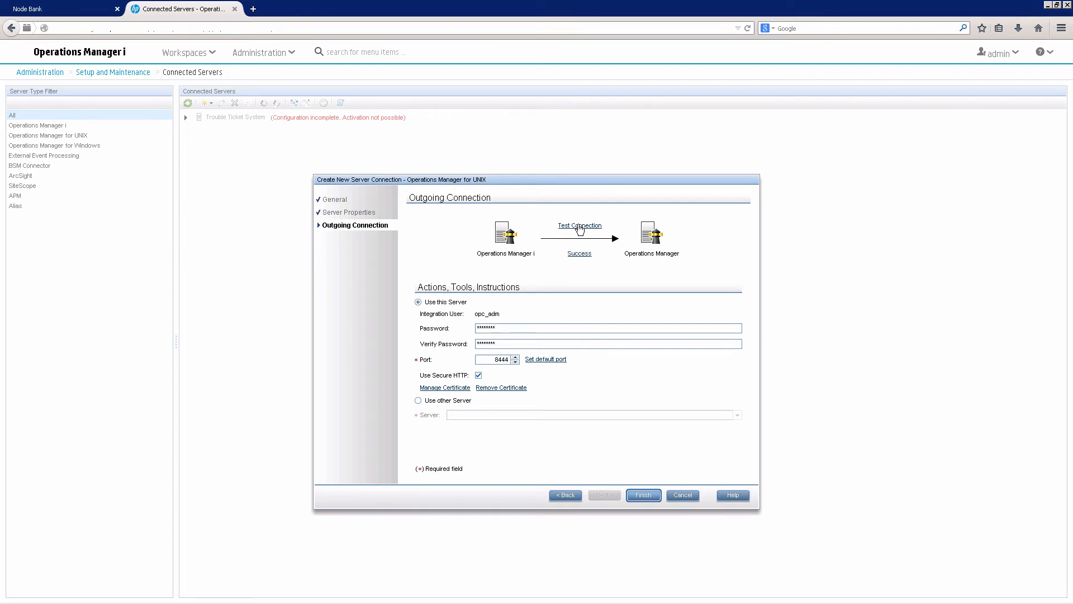
{"action": "left_click", "coordinate": [643, 495]}
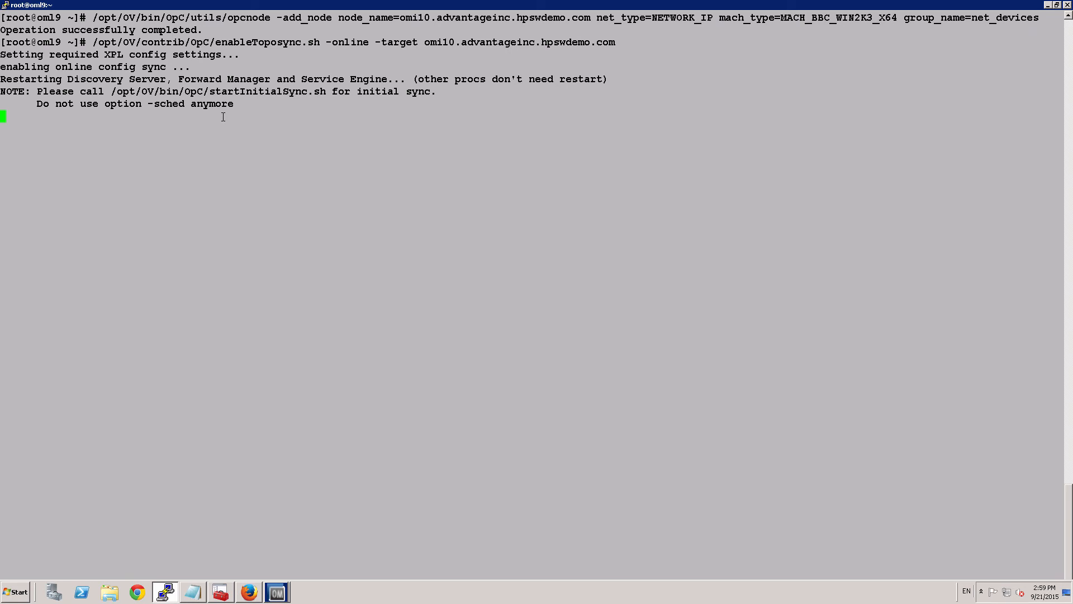
- Check the nodes in the OM for UNIX console, then return to the PuTTY shell
{"action": "key", "text": "Return"}
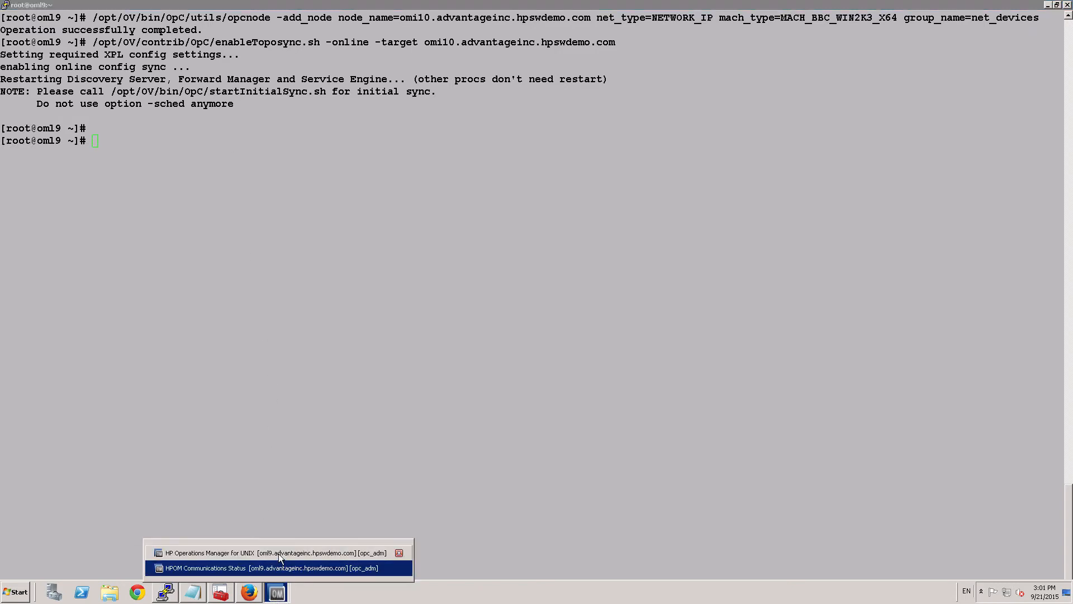
{"action": "left_click", "coordinate": [274, 553]}
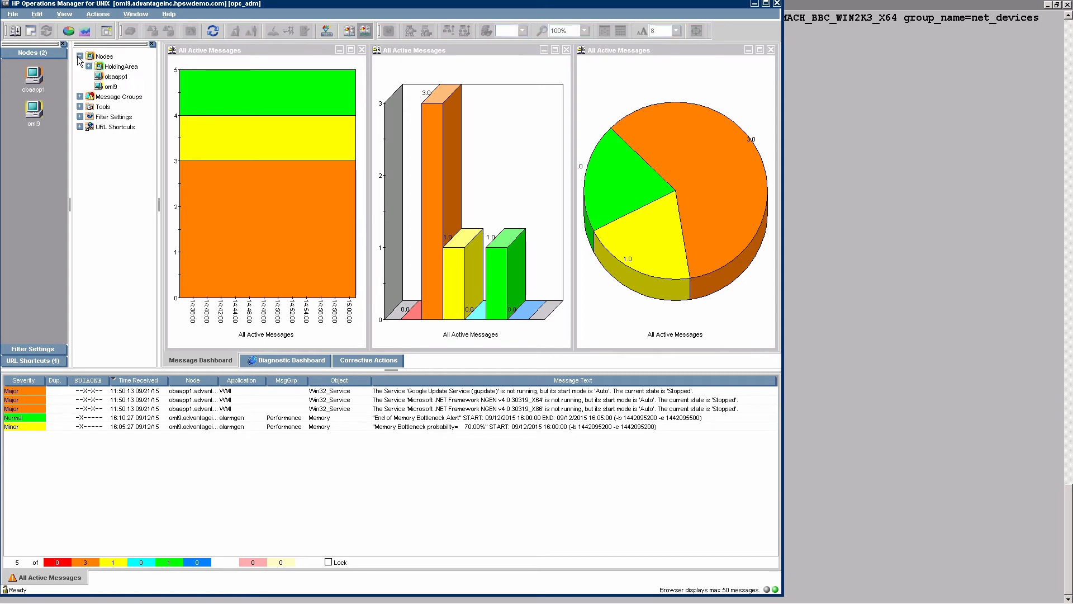
{"action": "left_click", "coordinate": [80, 66]}
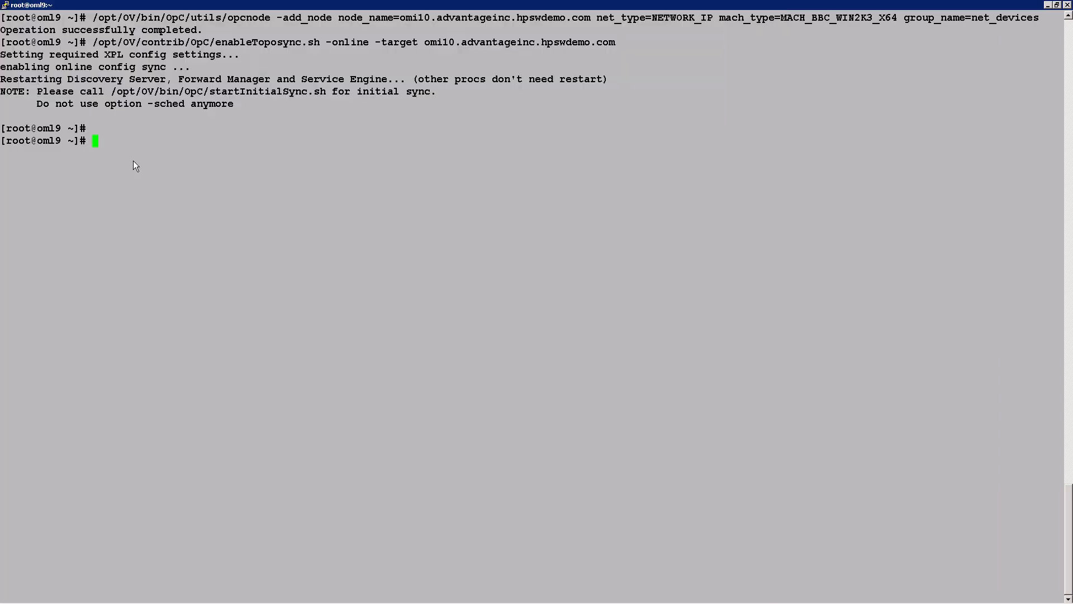
- Run startInitialSync.sh and refresh OMi's infrastructure view to show obsapp1 and oml9
{"action": "type", "text": "/opt/OV/bin/OpC/startInitialSync.sh"}
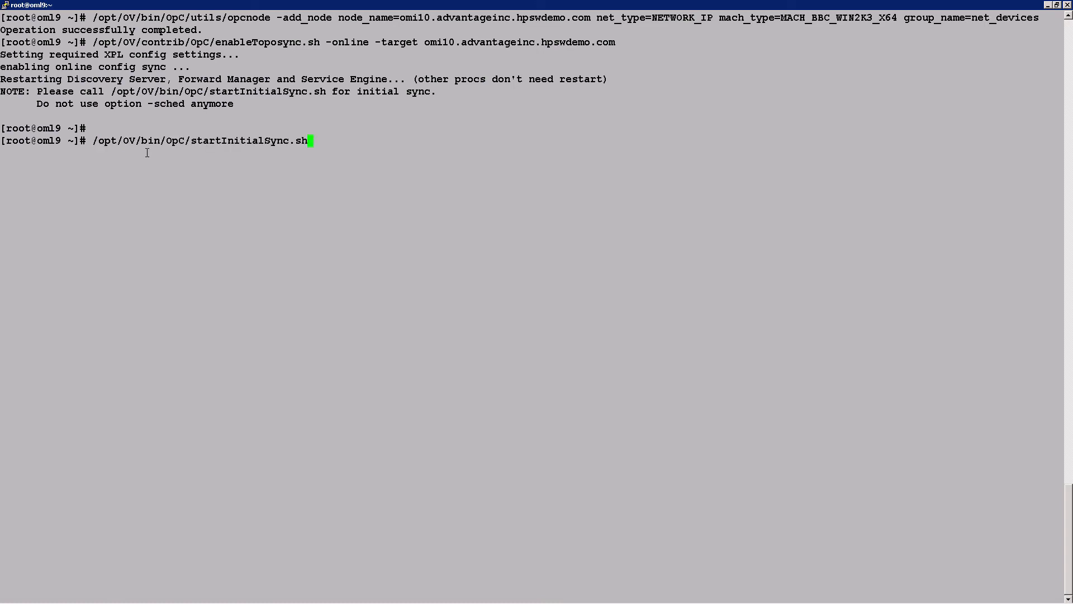
{"action": "key", "text": "Return"}
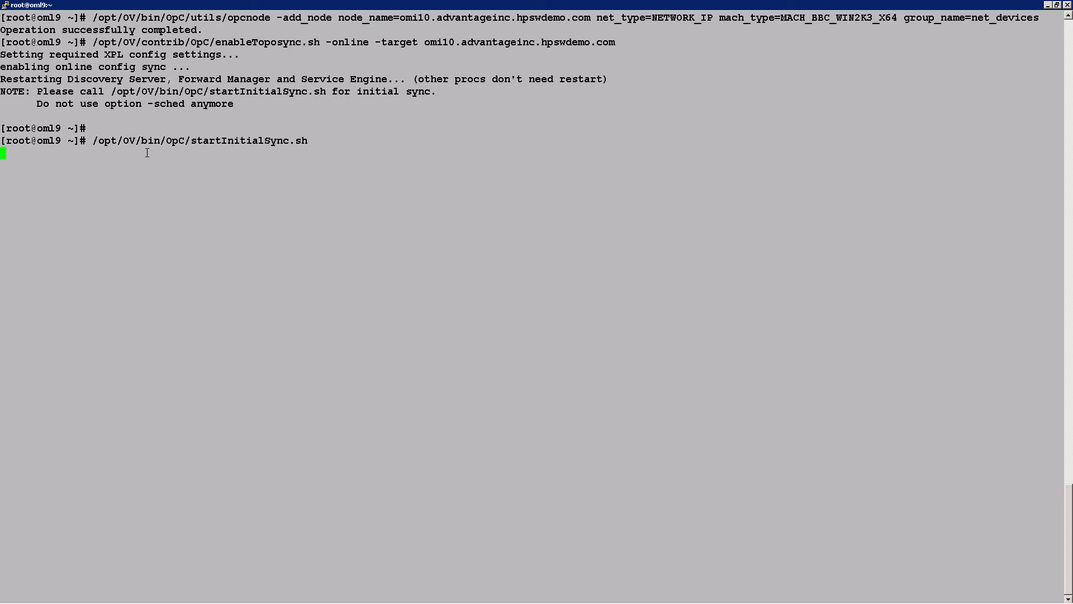
{"action": "key", "text": "Return"}
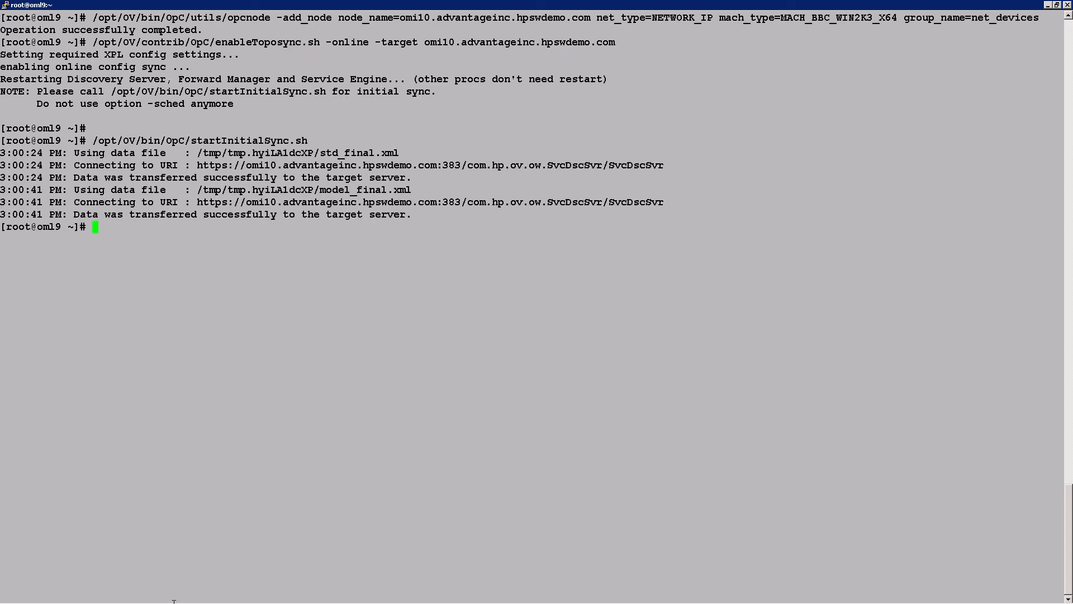
{"action": "left_click", "coordinate": [246, 592]}
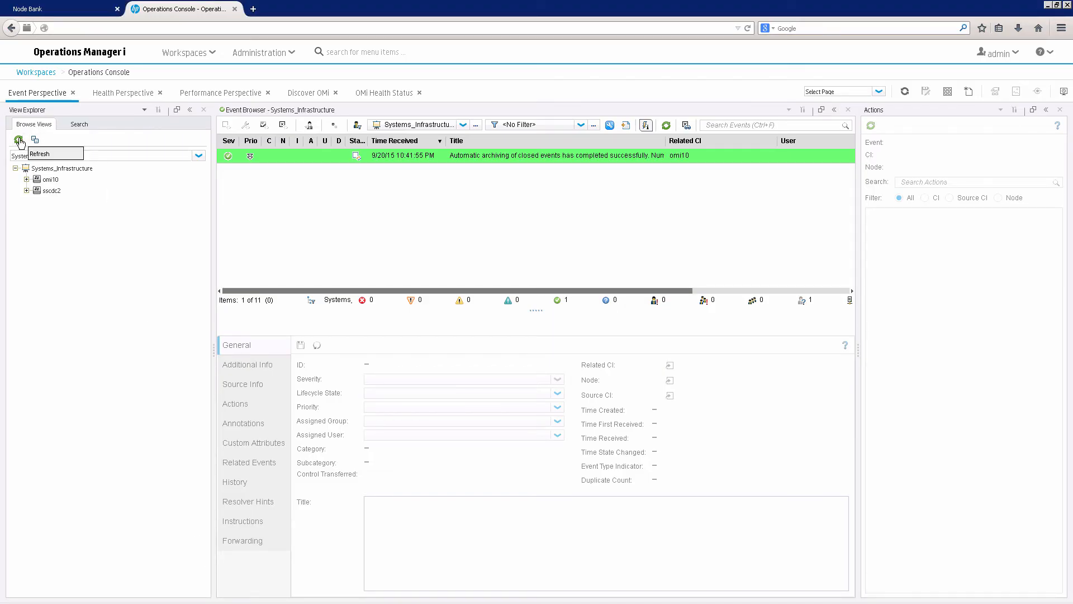
{"action": "left_click", "coordinate": [18, 140]}
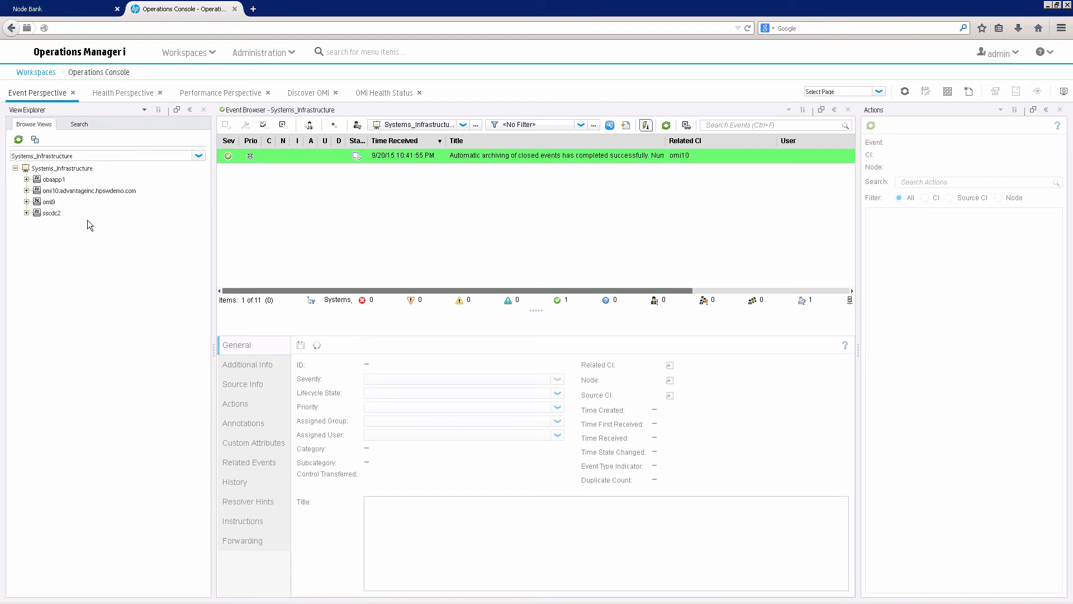
{"action": "left_click", "coordinate": [362, 4]}
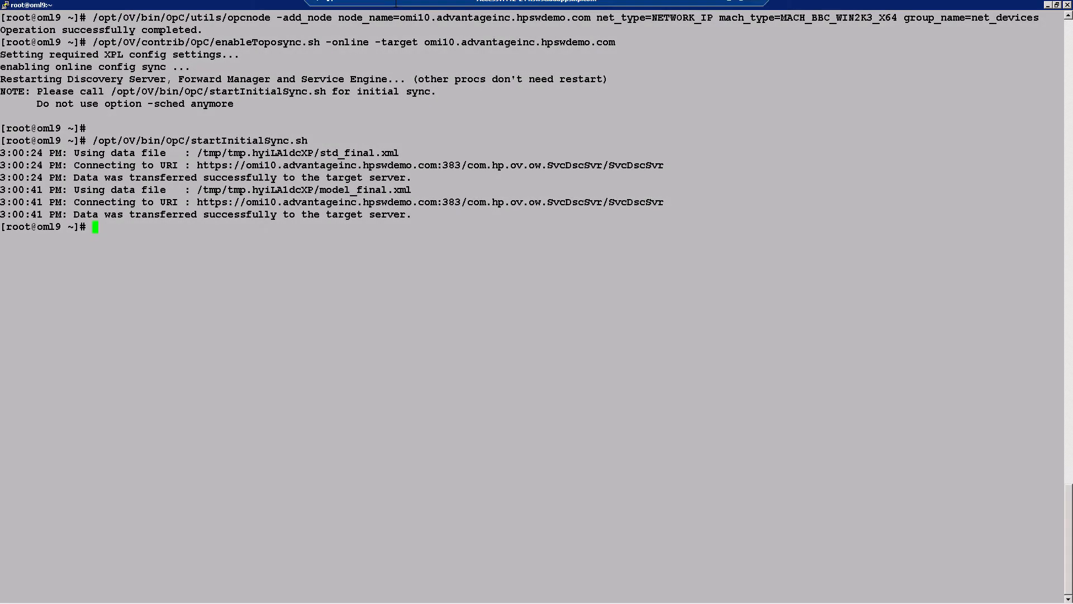
- Open msgforw.omi in work_respmgrs, review the forward-all-to-omi10 rule, and save it
{"action": "type", "text": "cd /etc/opt/OV/share/conf/OpC/mgmt_sv/work_respmgrs"}
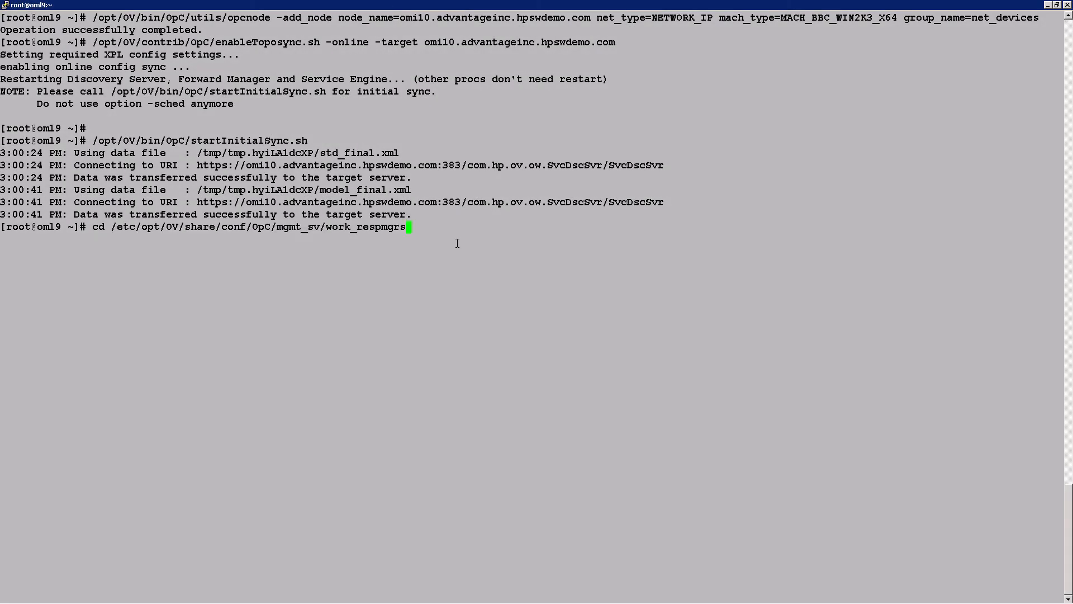
{"action": "key", "text": "Return"}
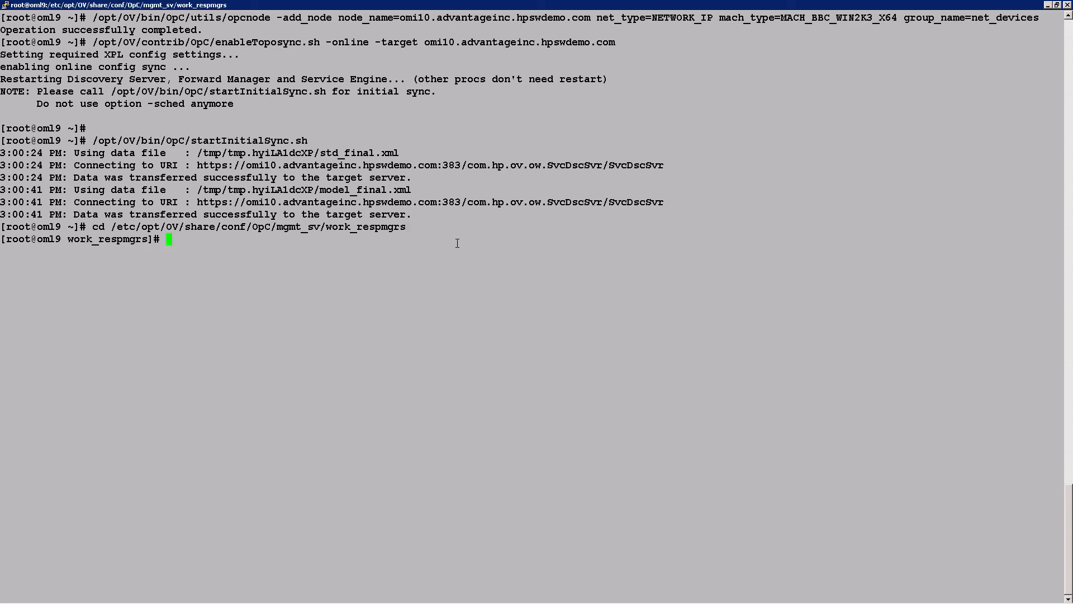
{"action": "type", "text": "vi msg"}
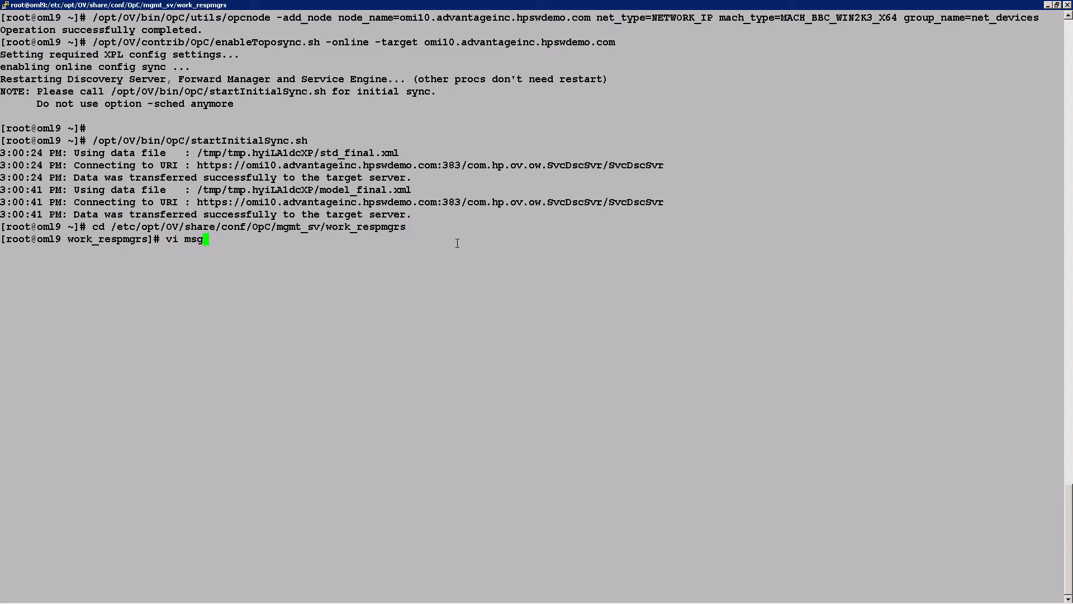
{"action": "type", "text": "forw.omi"}
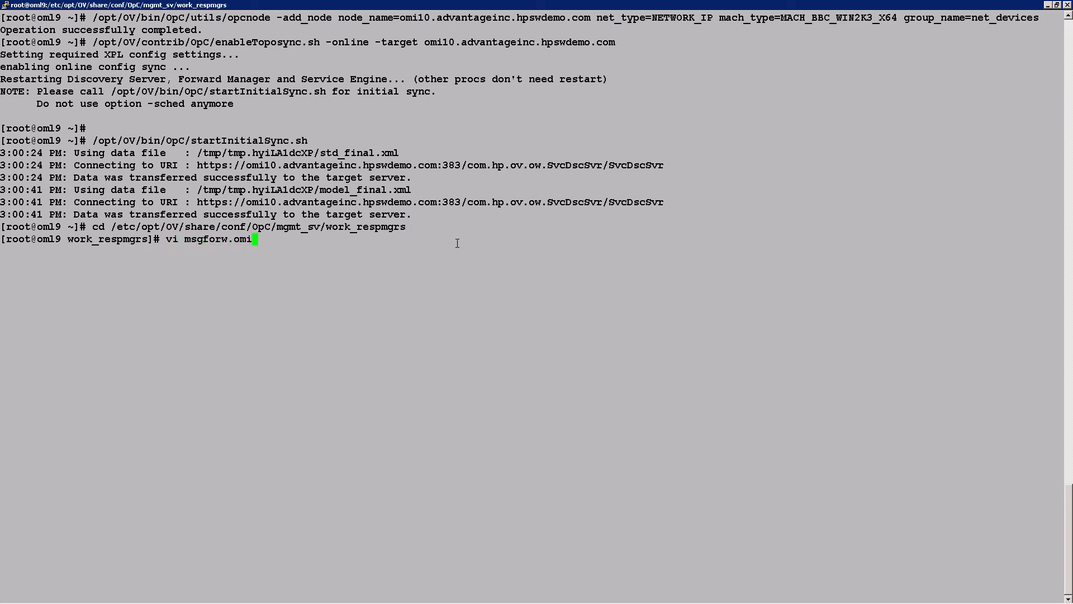
{"action": "key", "text": "Return"}
{"action": "type", "text": ":wq"}
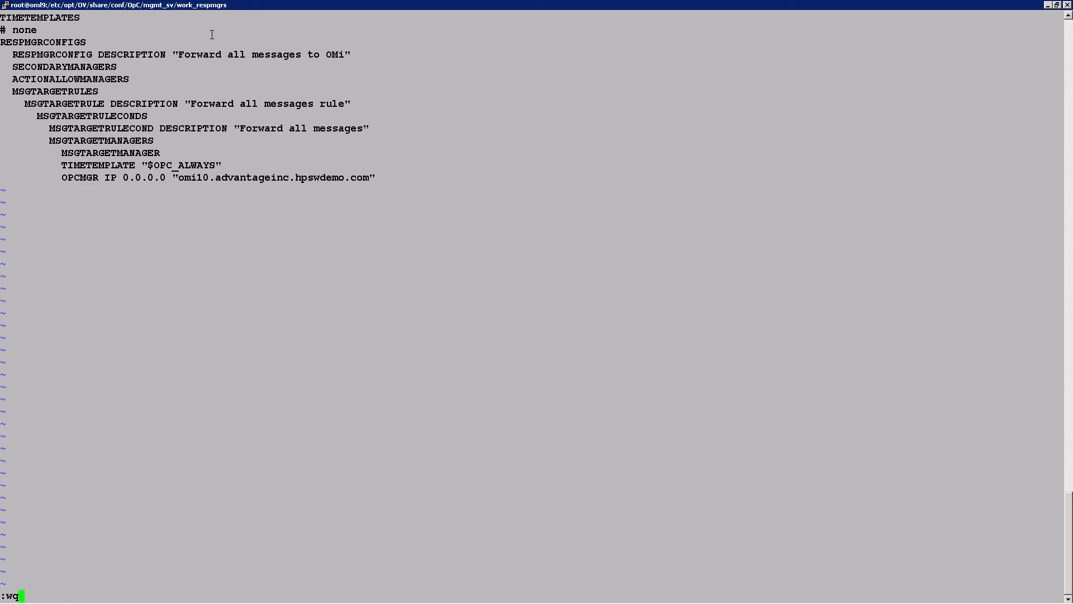
{"action": "key", "text": "Return"}
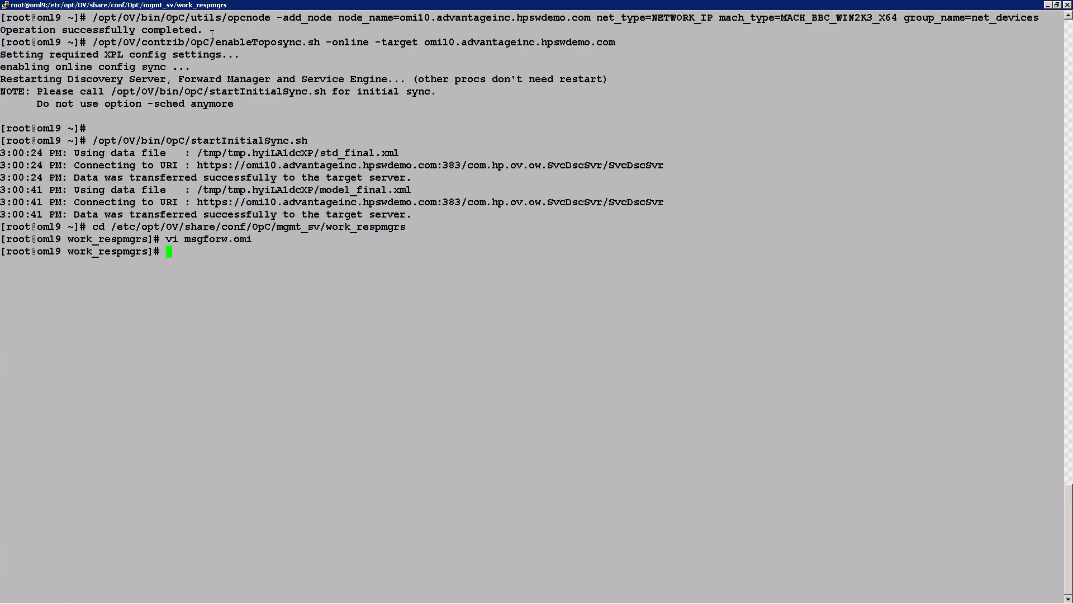
- Syntax-check msgforw.omi, copy it to respmgrs/msgforw, and run ovconfchg
{"action": "type", "text": "/opt/OV/bin/OpC/opcmomchk -msgforw msgforw.omi"}
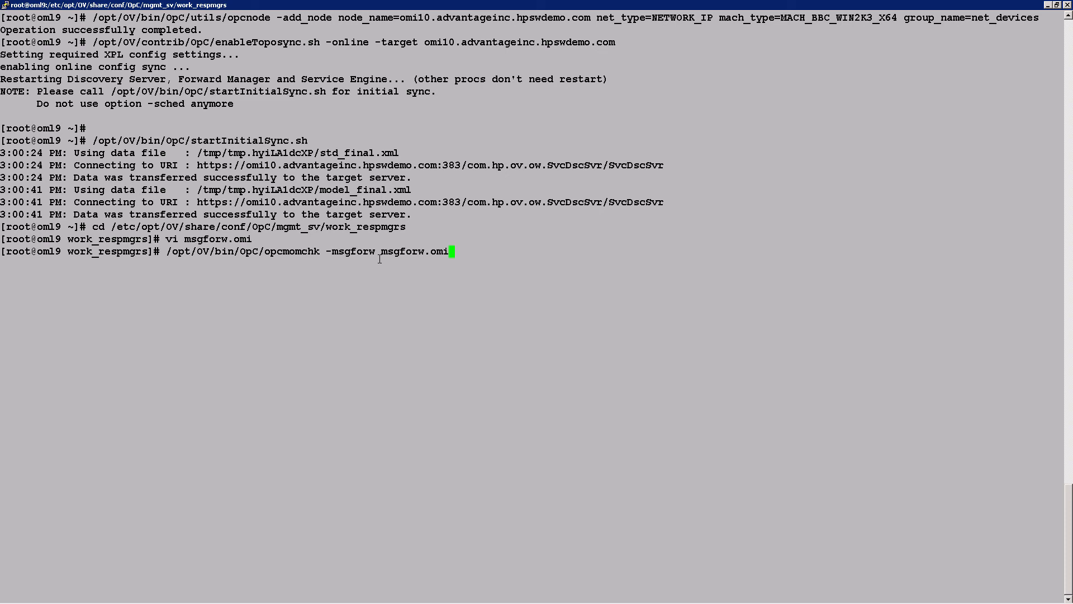
{"action": "key", "text": "Return"}
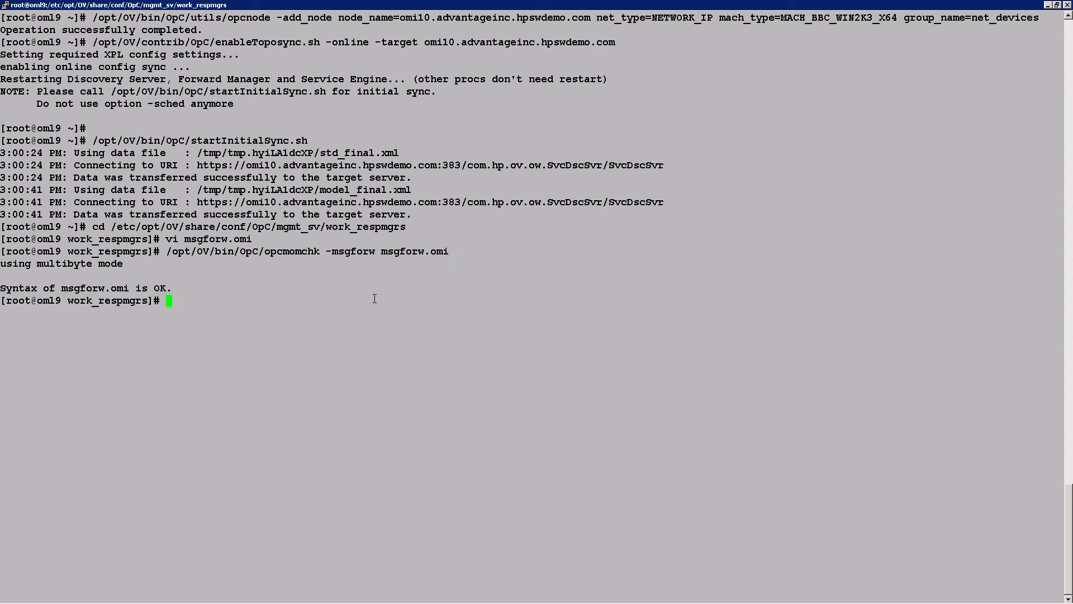
{"action": "type", "text": "cp msgforw.omi /etc/opt/OV/share/conf/OpC/mgmt_sv/respmgrs/msgforw"}
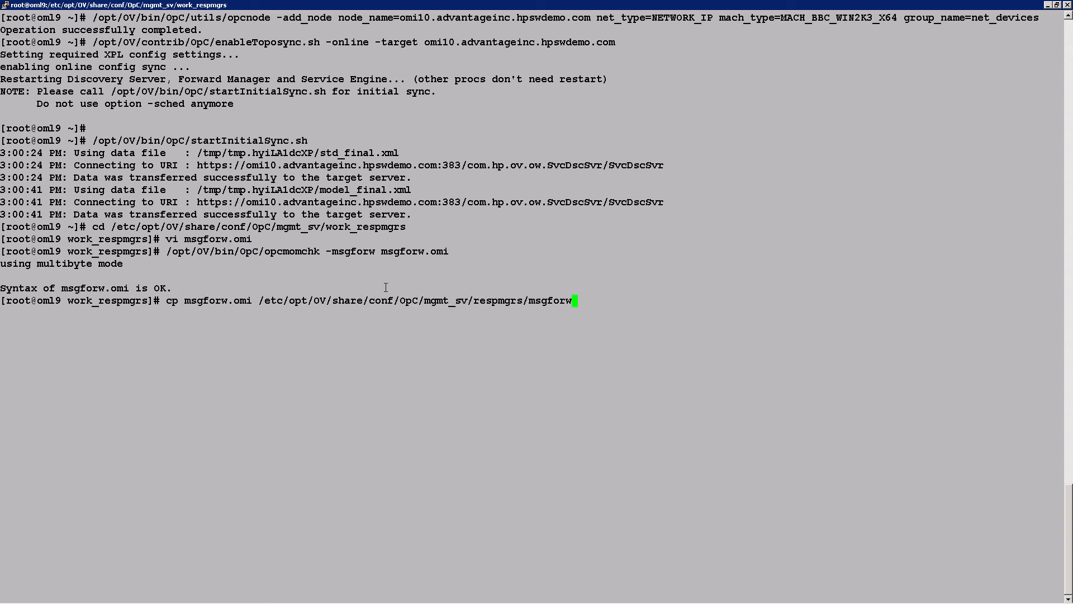
{"action": "key", "text": "Return"}
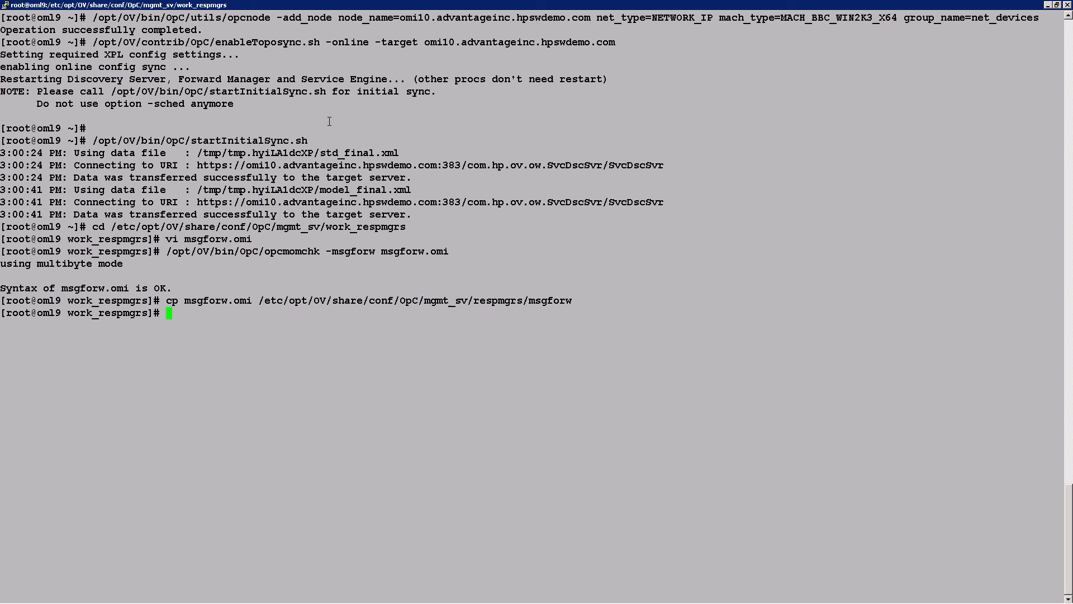
{"action": "type", "text": "/opt/OV/bin/ovconfchg"}
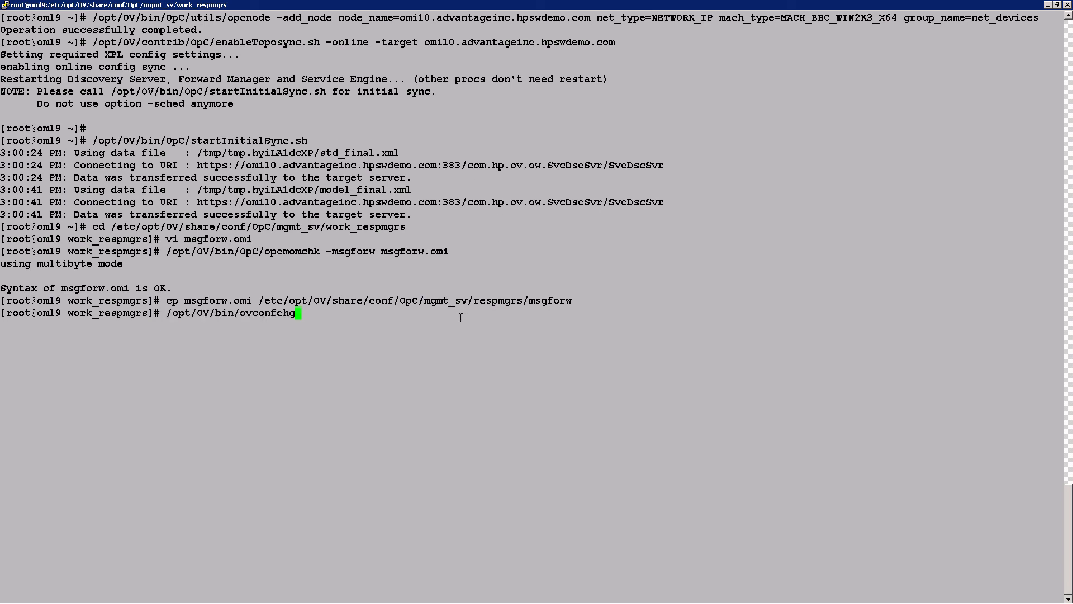
{"action": "key", "text": "Return"}
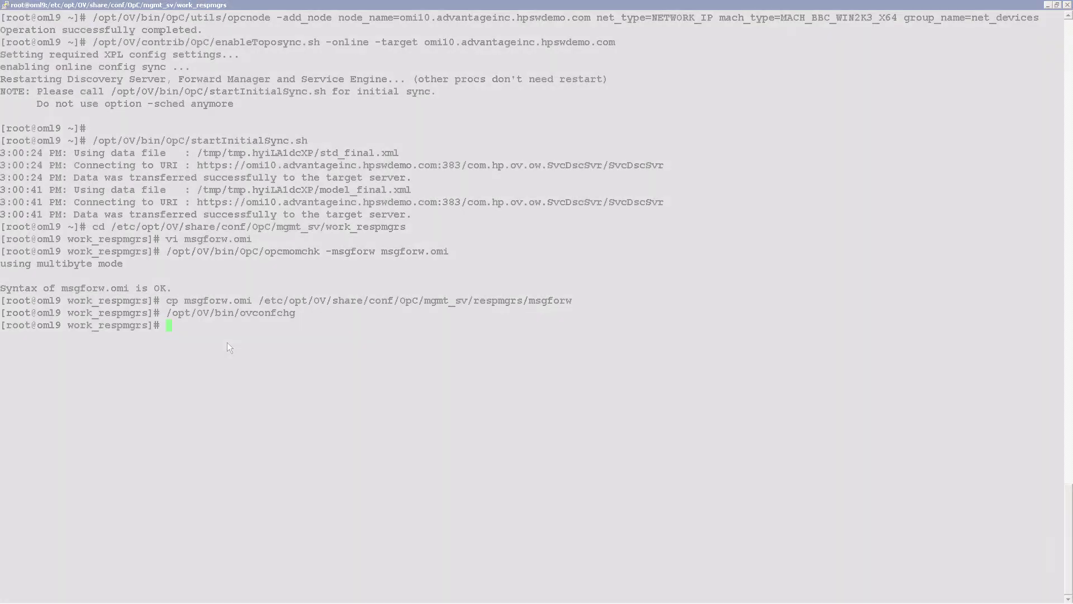
- Send an opcmsg test message "Hello" (a=App, o=Obj) and view it in OMi
{"action": "type", "text": "/opt/OV/bin/OpC/opcmsg a=App o=Obj msg_text=\"Hello\""}
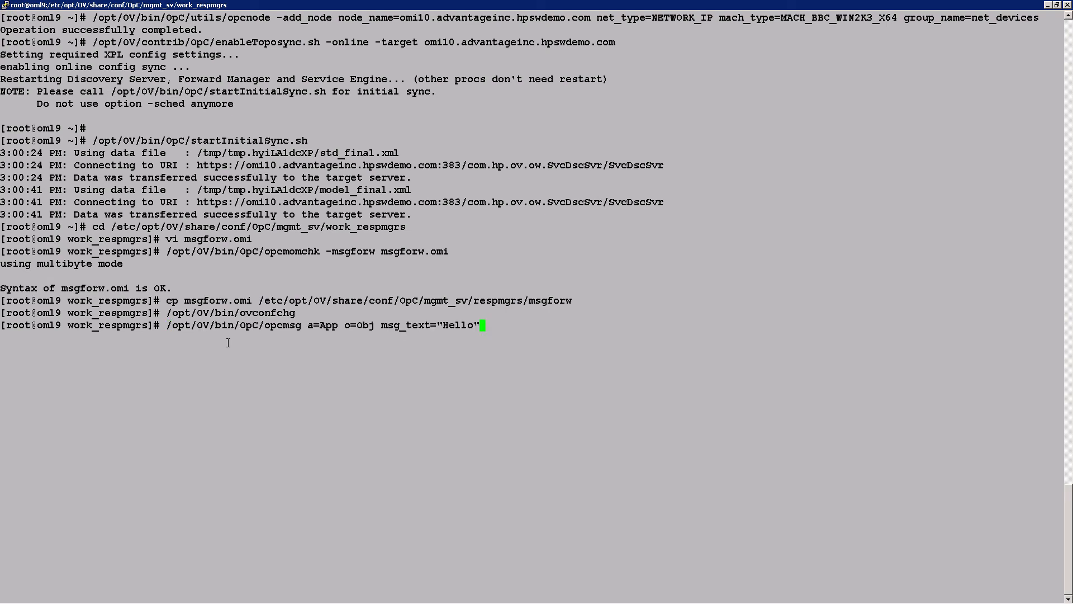
{"action": "key", "text": "Return"}
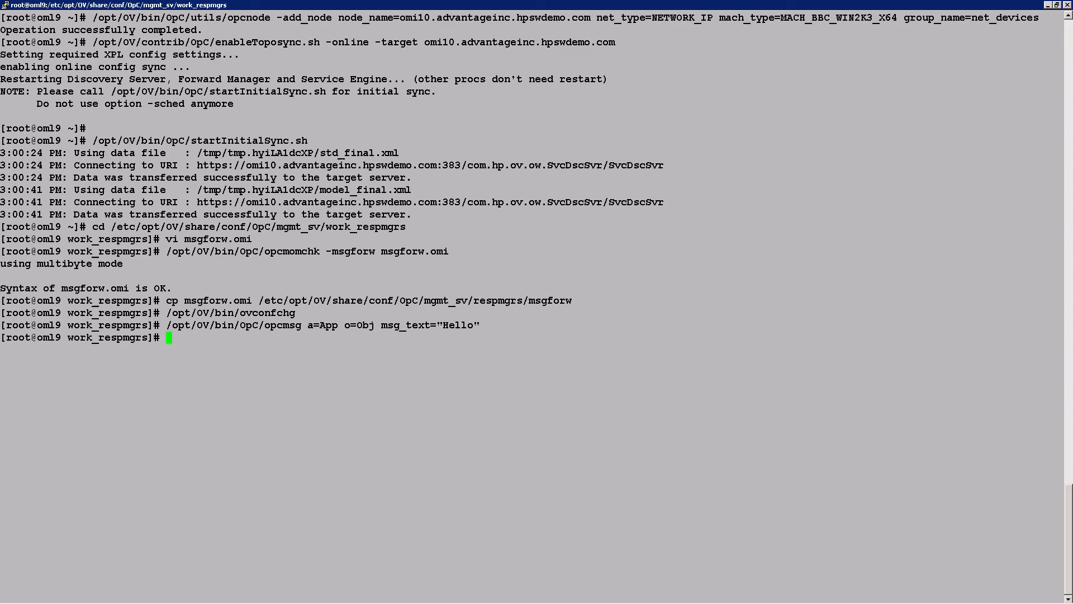
{"action": "mouse_move", "coordinate": [248, 591]}
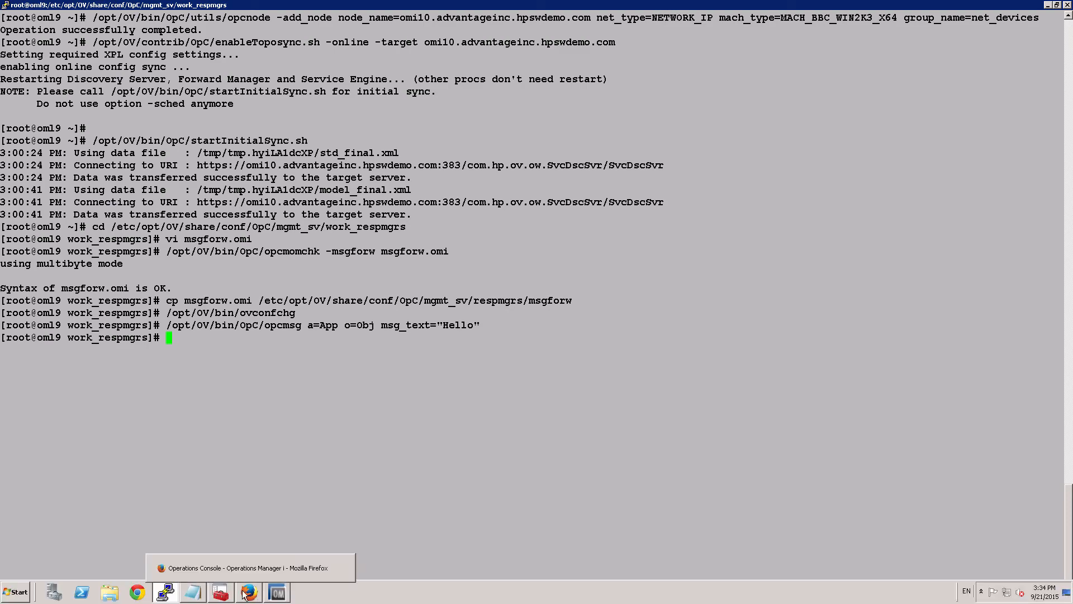
{"action": "left_click", "coordinate": [250, 591]}
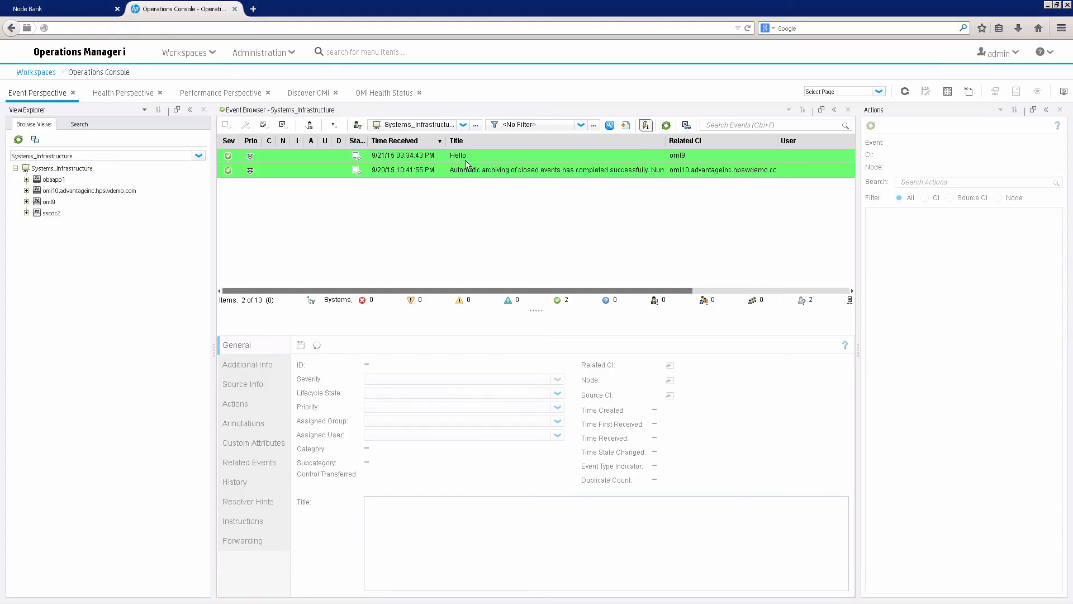
- Change the Hello event's severity to Warning and add the annotation 'Test annotation ad'
{"action": "left_click", "coordinate": [457, 155]}
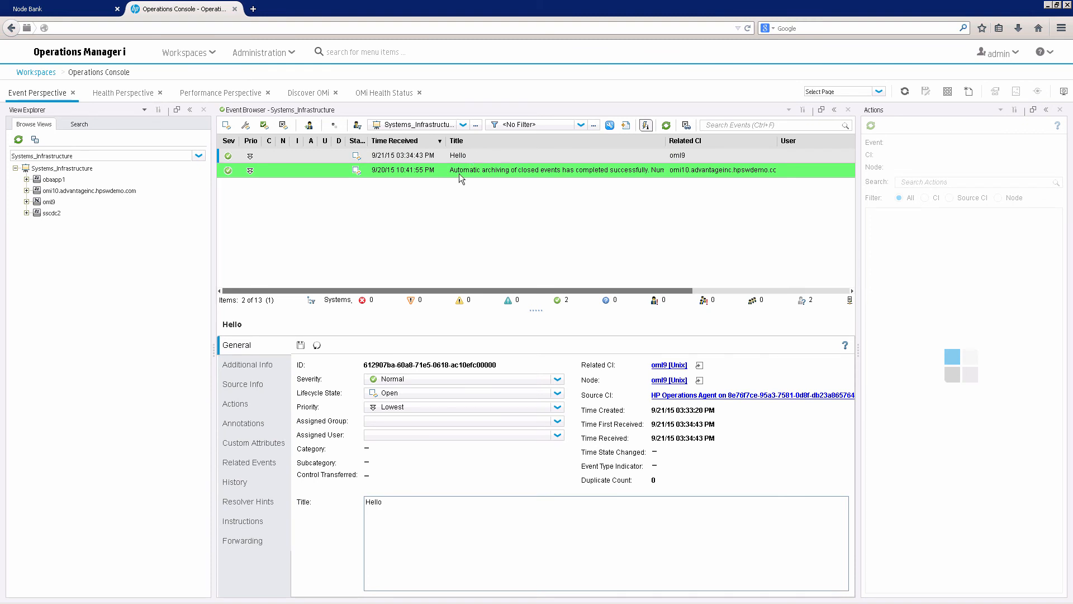
{"action": "left_click", "coordinate": [243, 384]}
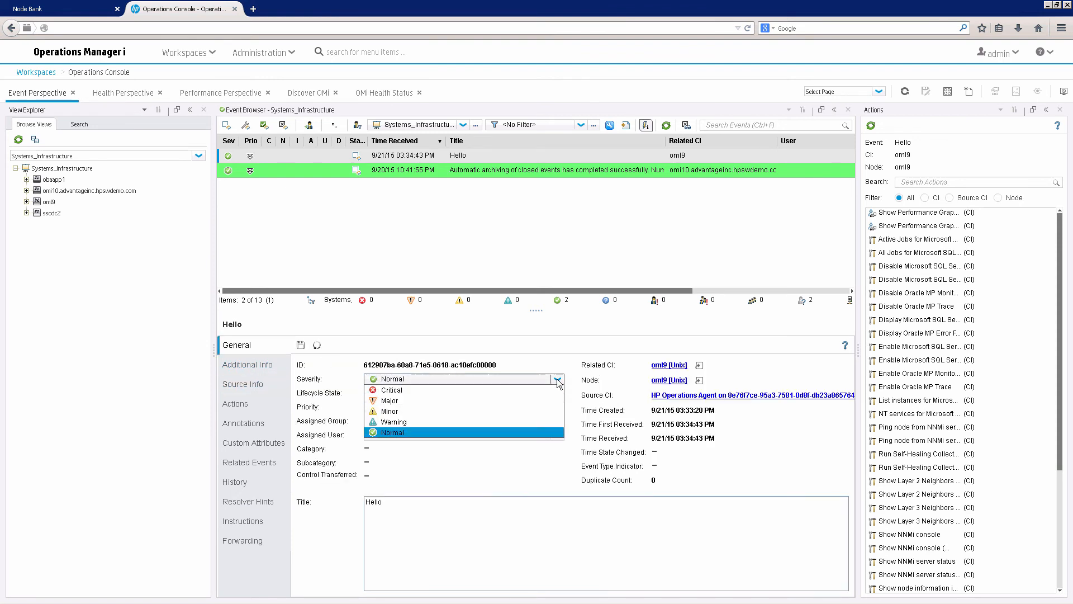
{"action": "left_click", "coordinate": [393, 421]}
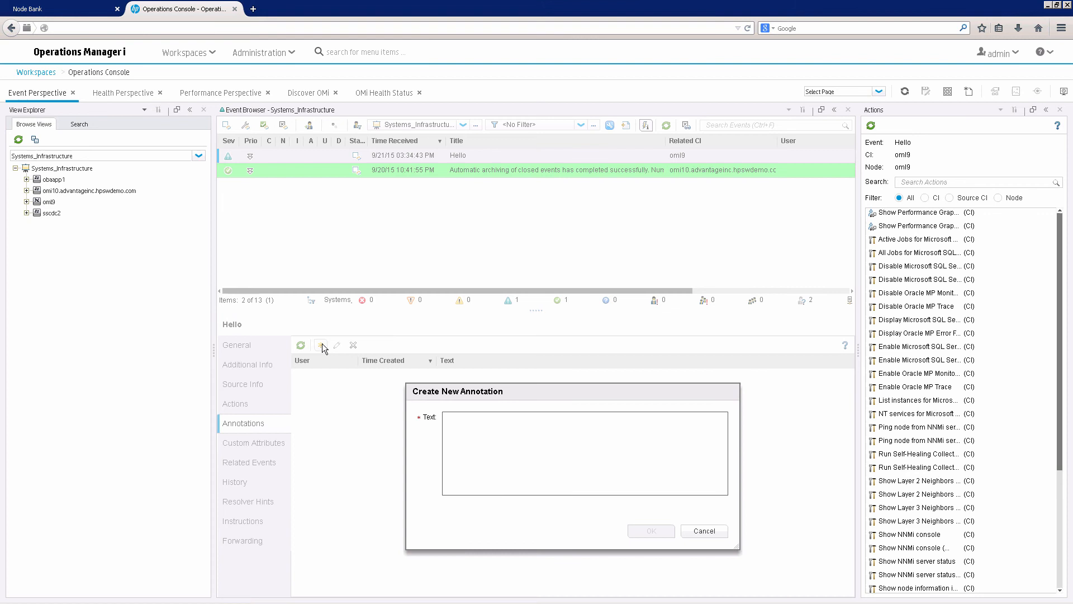
{"action": "type", "text": "Test annotation ad"}
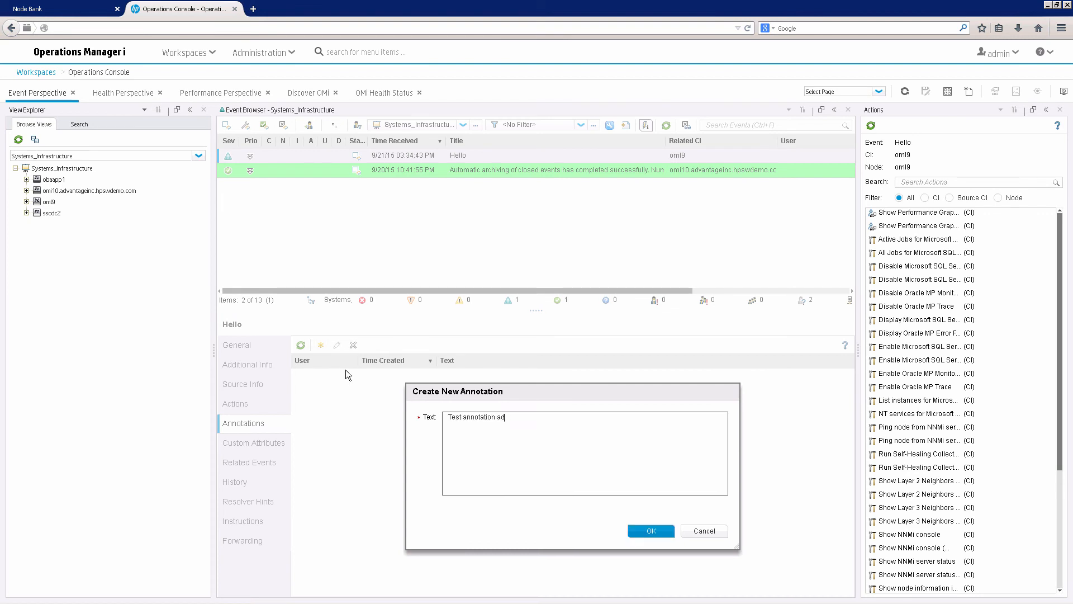
{"action": "left_click", "coordinate": [649, 530]}
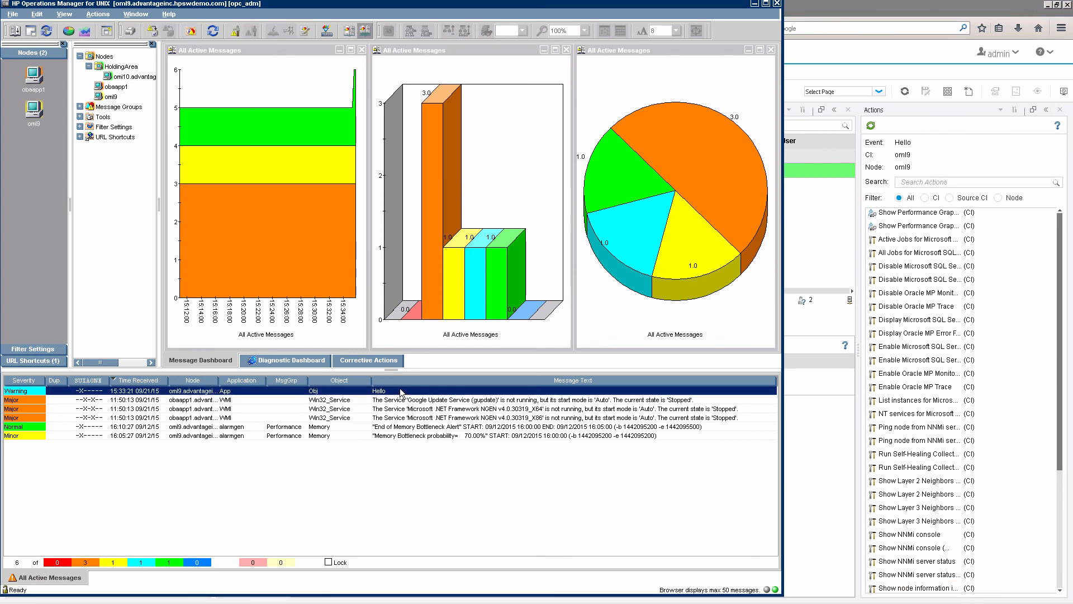
- Check the Hello message's properties in OM for UNIX for Warning severity and one annotation
{"action": "double_click", "coordinate": [379, 390]}
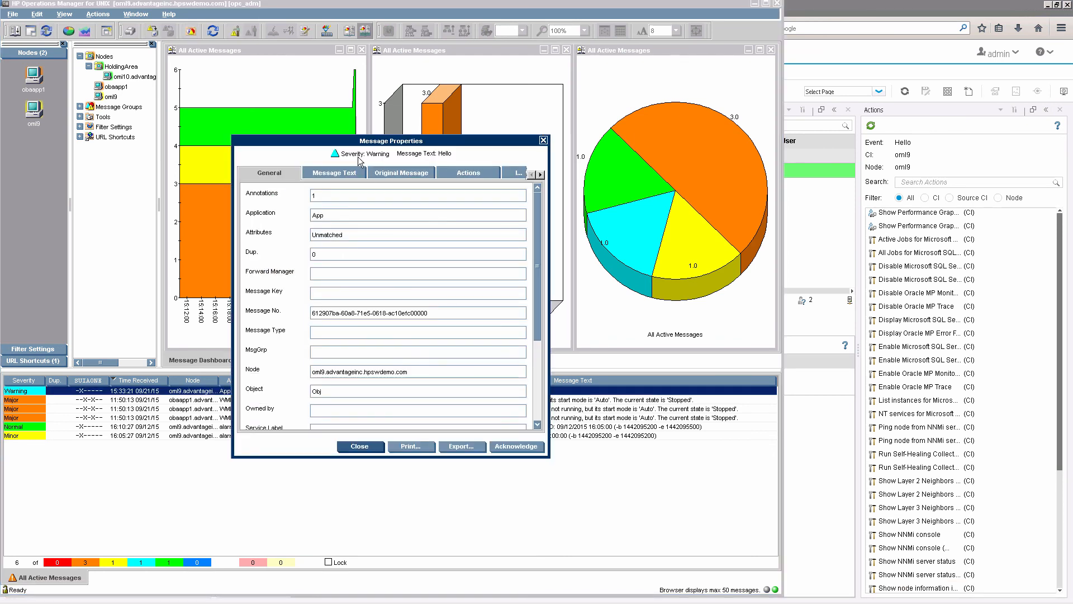
{"action": "left_click", "coordinate": [469, 172]}
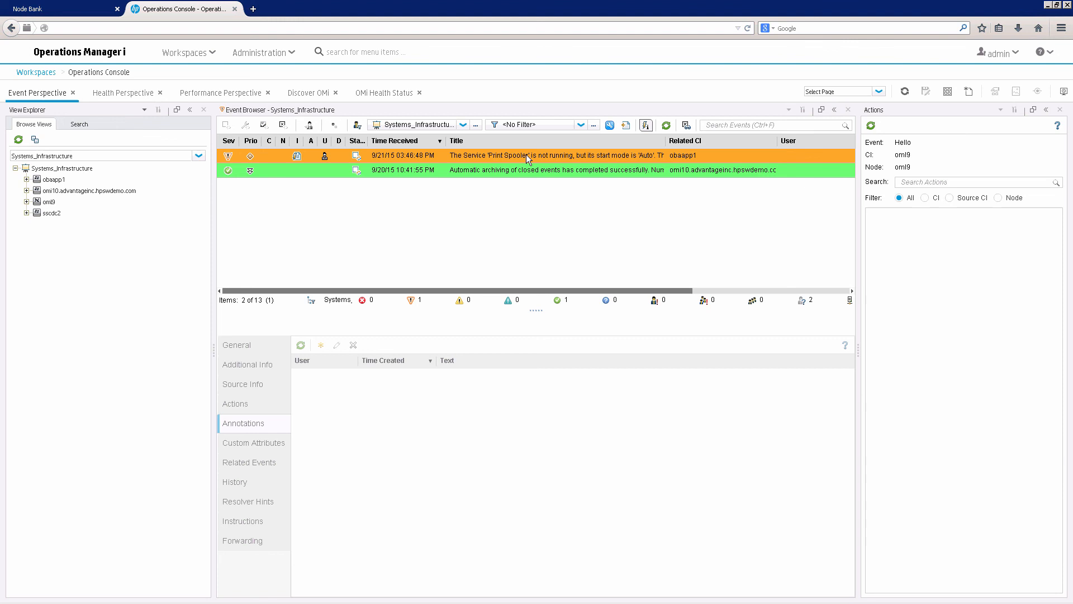
- Review the Print Spooler event's source info and instructions, then launch the net start Spooler user action
{"action": "left_click", "coordinate": [555, 155]}
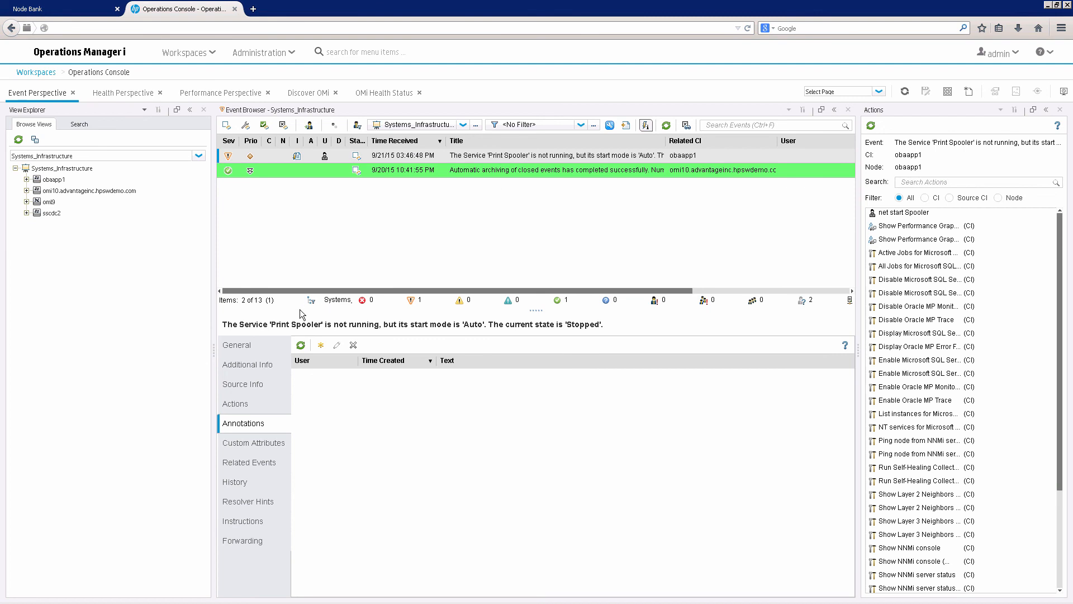
{"action": "left_click", "coordinate": [242, 384]}
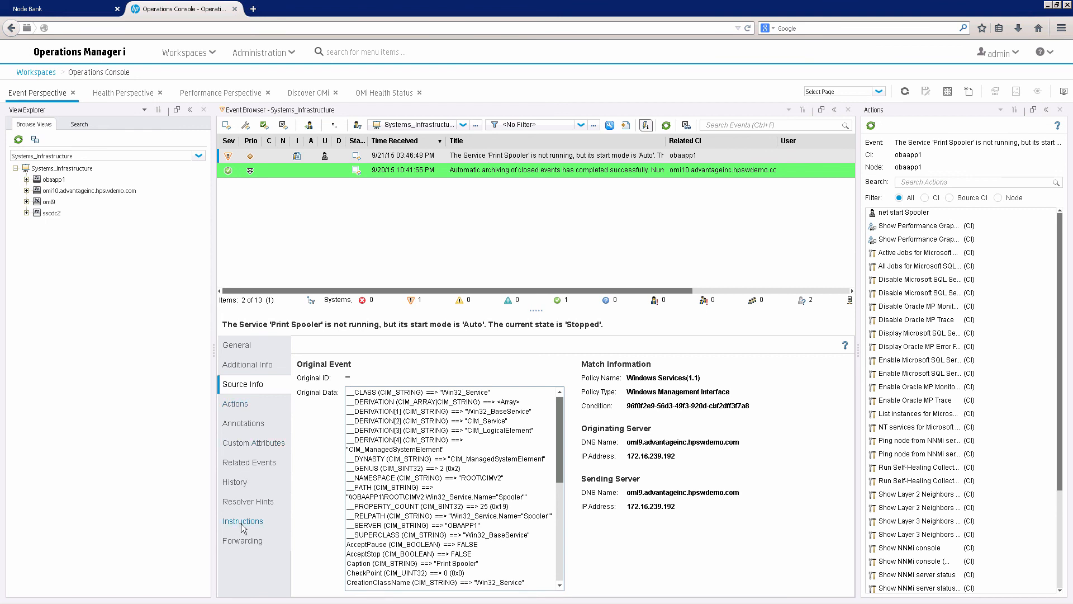
{"action": "left_click", "coordinate": [242, 521]}
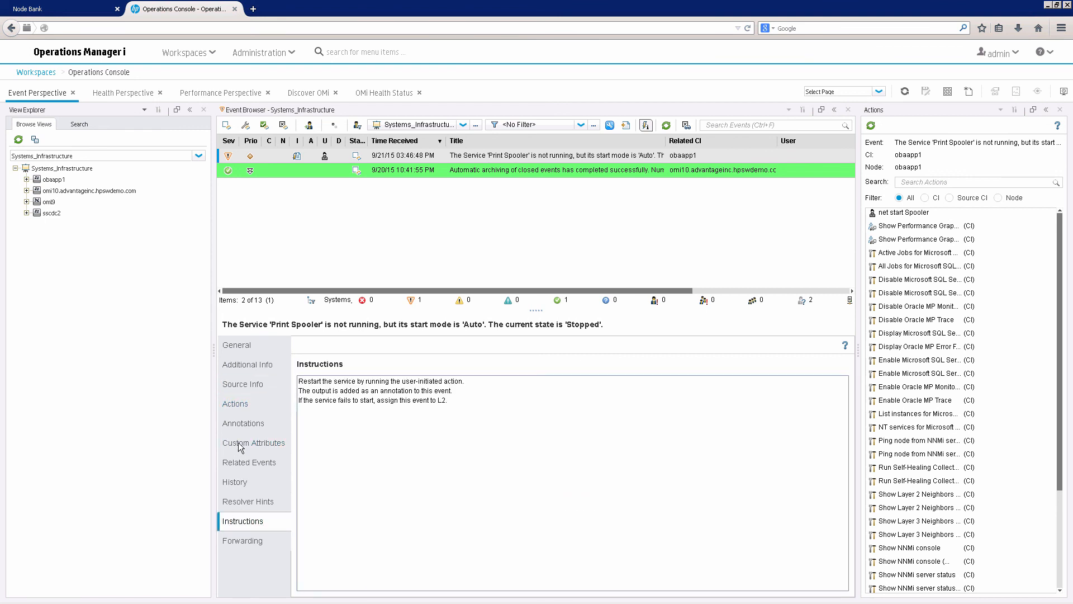
{"action": "left_click", "coordinate": [235, 403]}
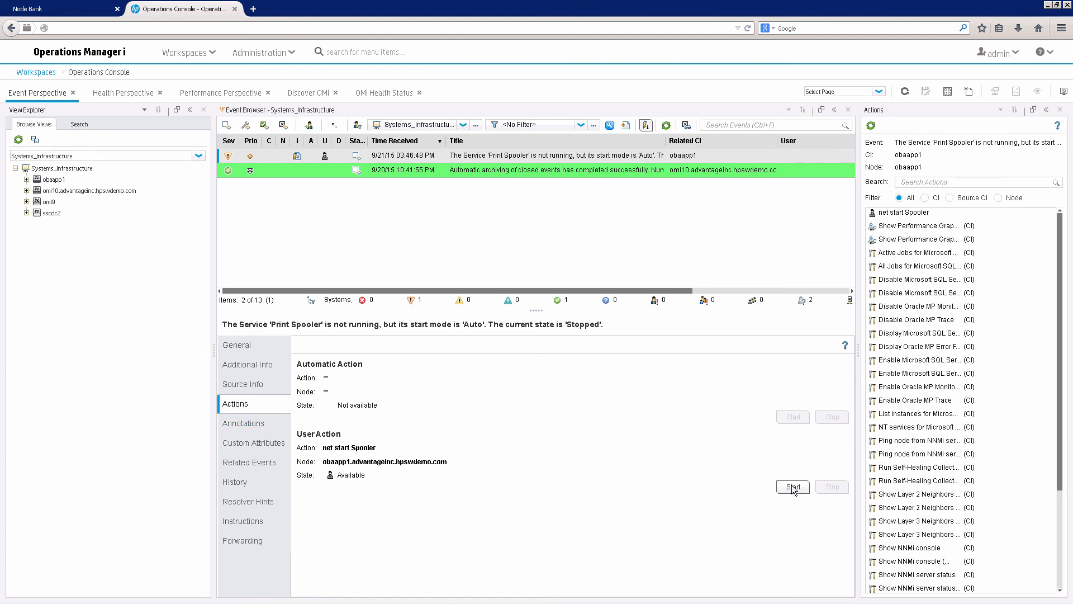
{"action": "left_click", "coordinate": [792, 486]}
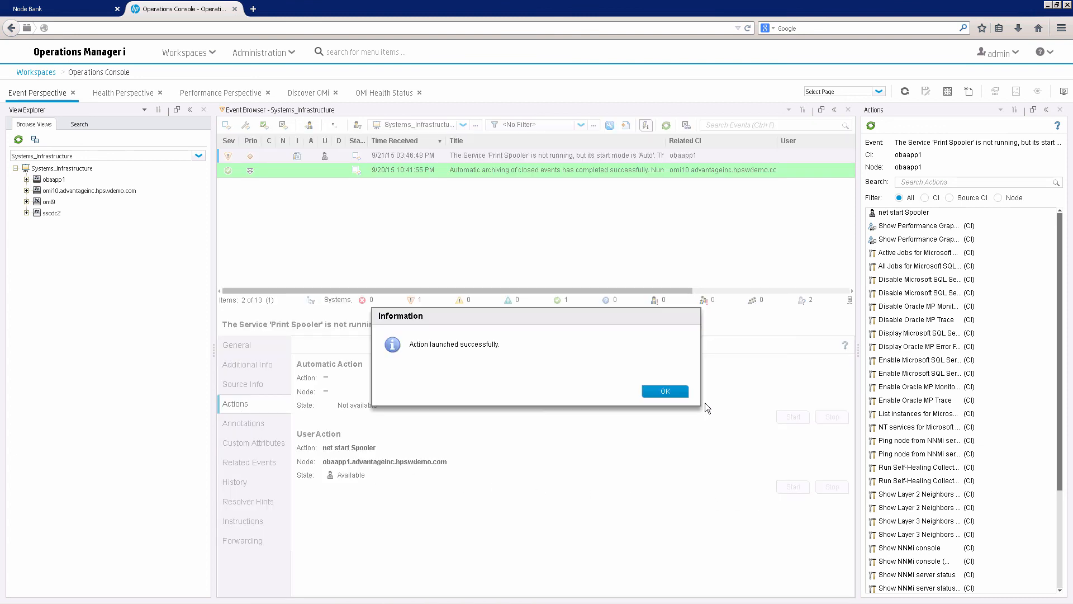
{"action": "left_click", "coordinate": [663, 391]}
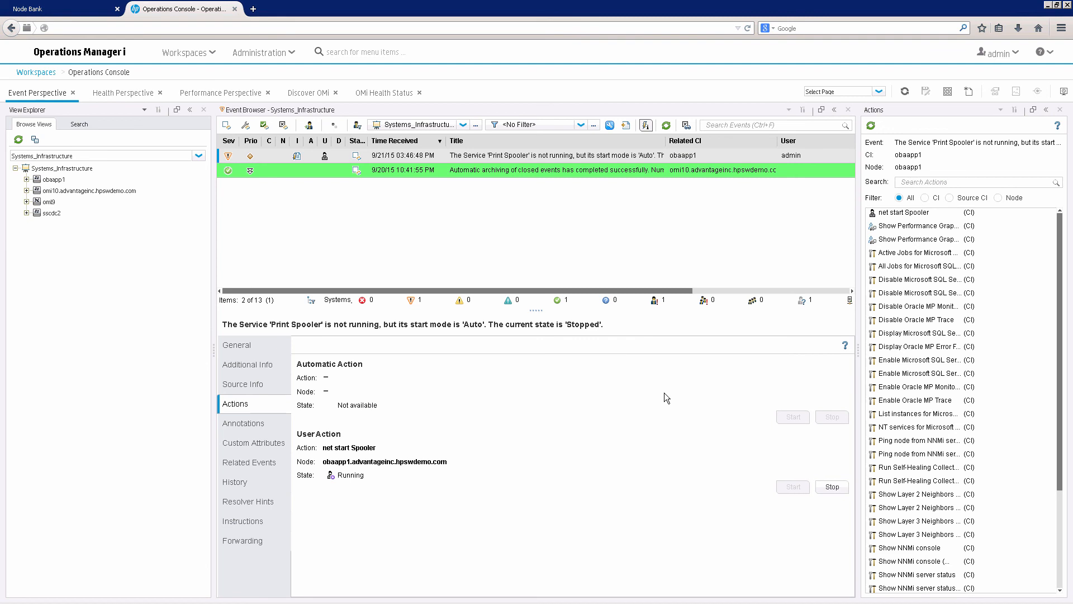